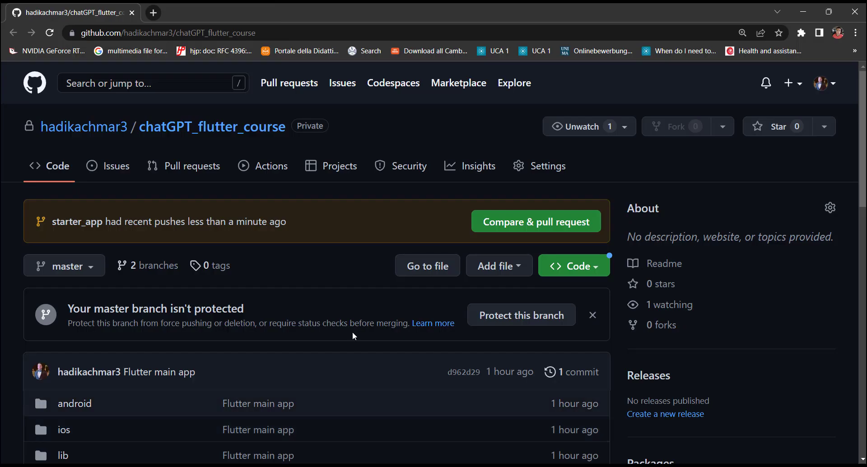
Switch the chatGPT_flutter_course repository from master to the starter_app branch
scroll(down, 3)
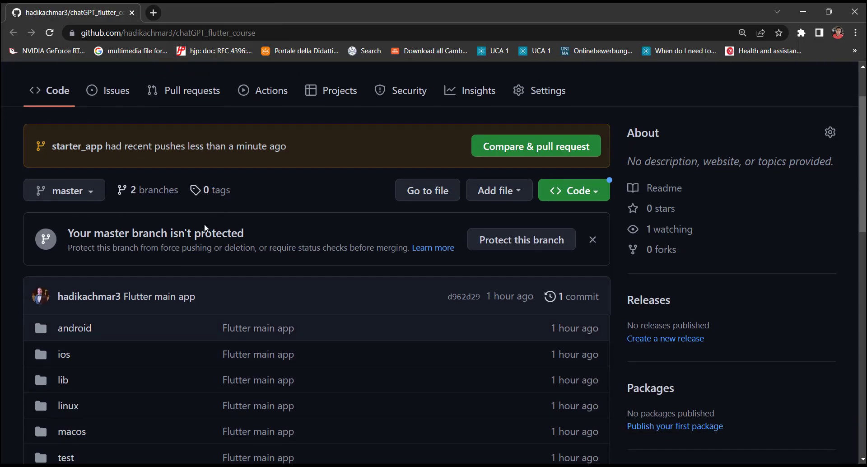
scroll(up, 3)
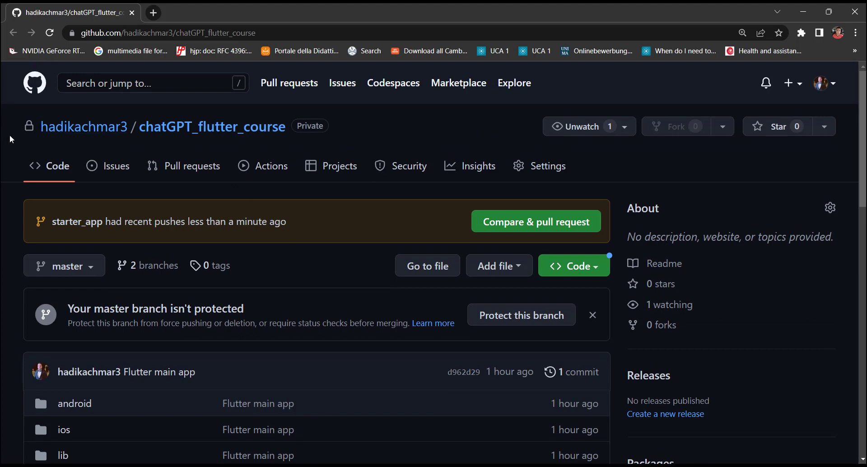
mouse_move(440, 170)
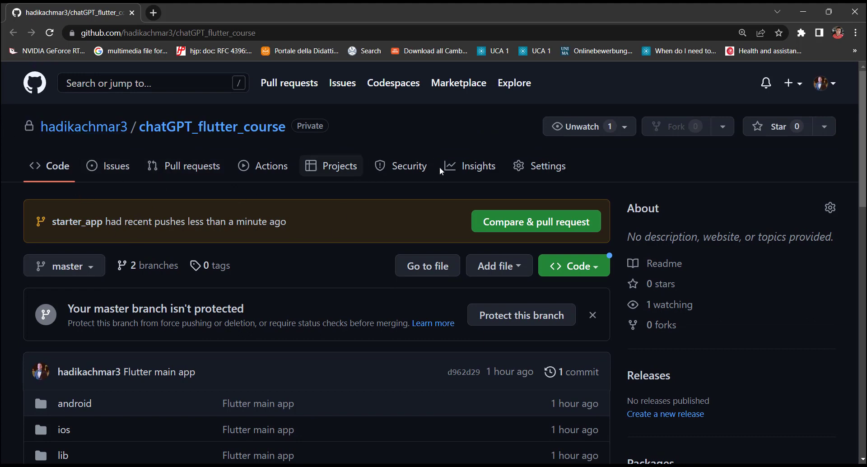
mouse_move(122, 287)
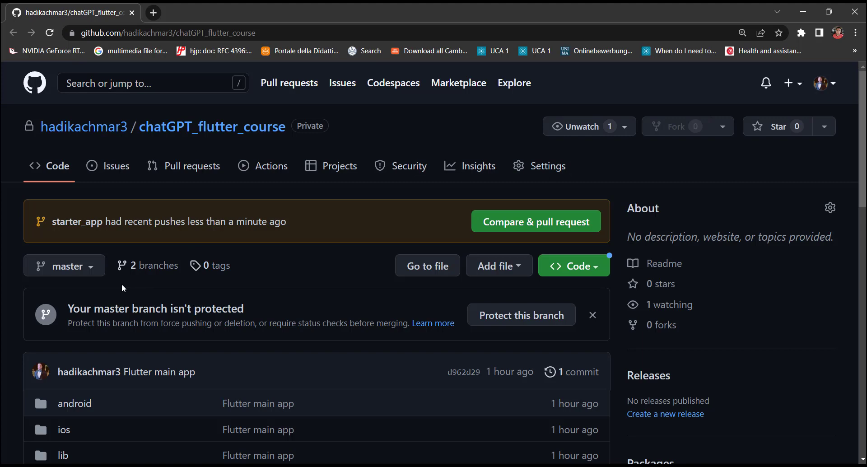
mouse_move(781, 369)
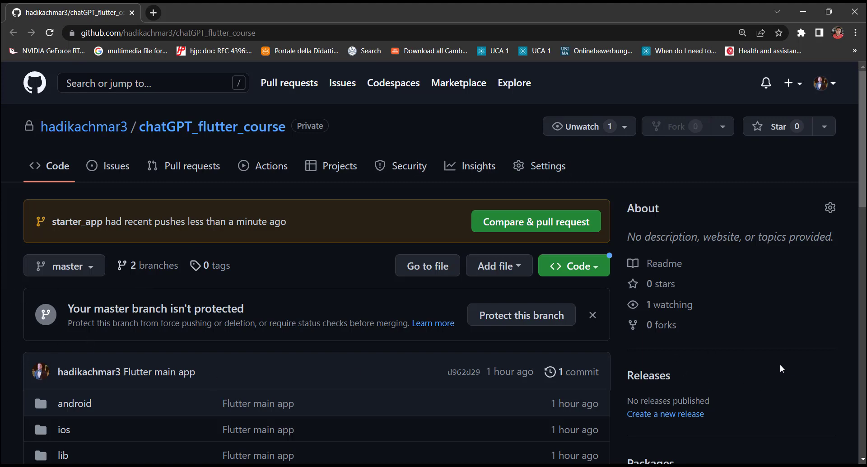
mouse_move(75, 275)
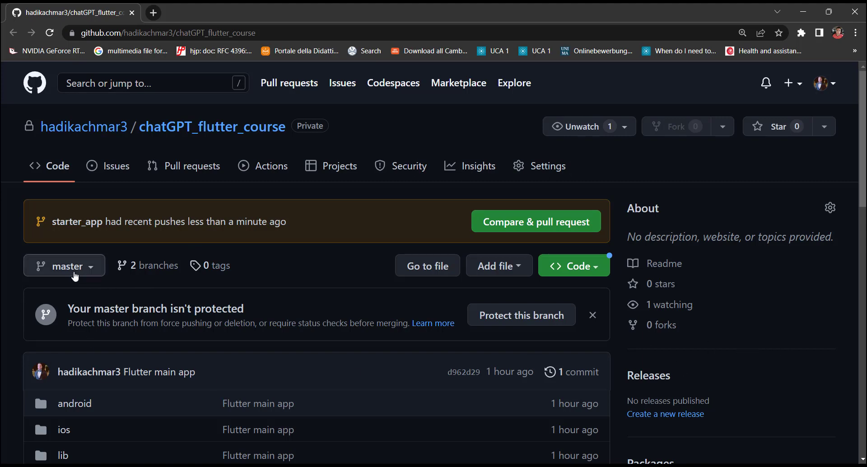
click(64, 265)
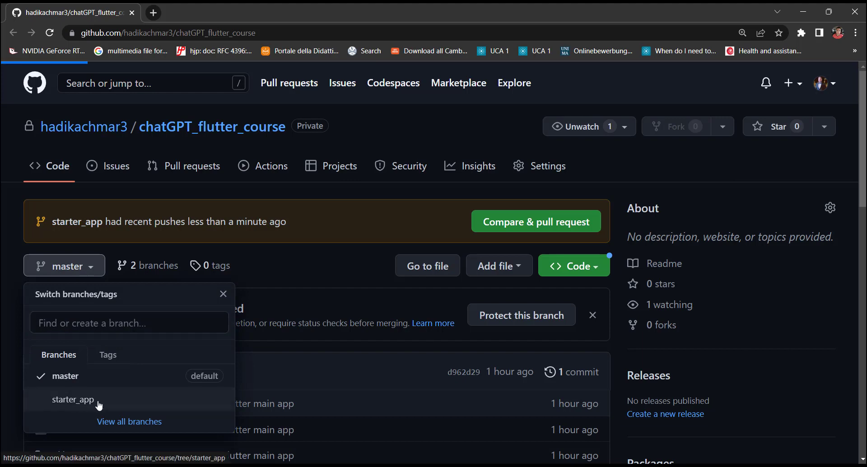
click(73, 399)
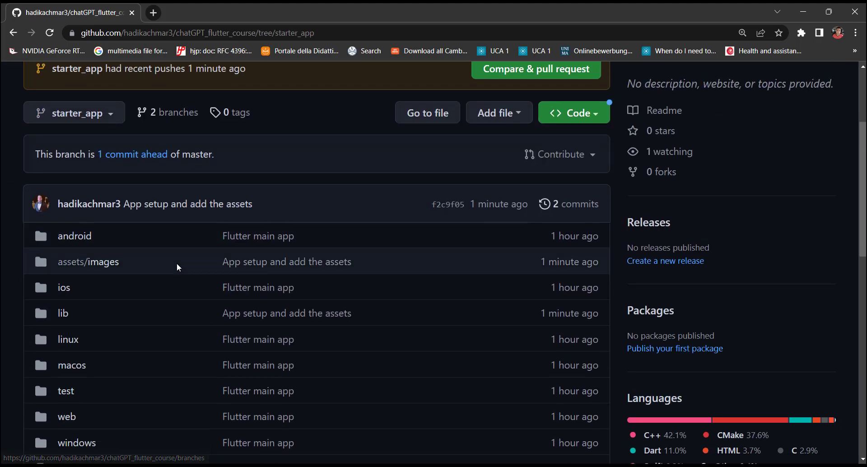
Review the Code clone and download options for the starter_app branch, then dismiss them
scroll(up, 3)
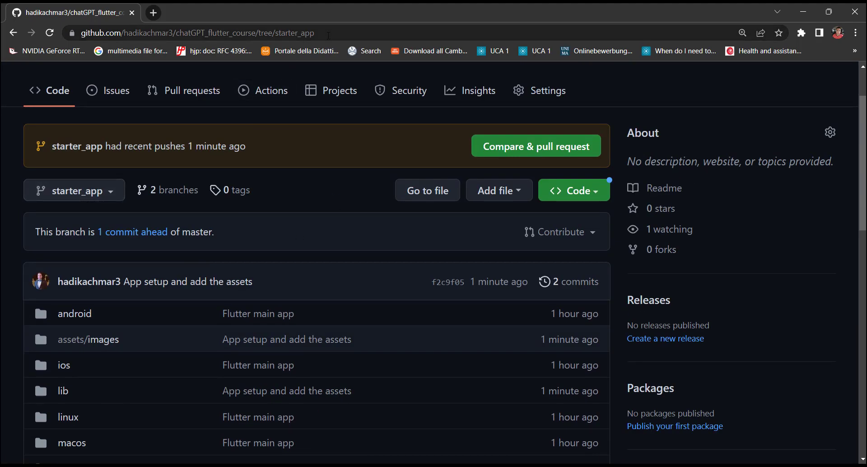
click(573, 190)
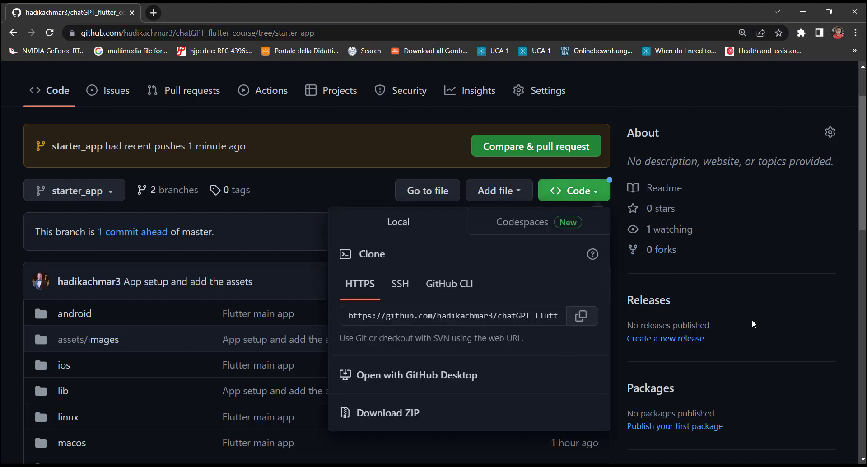
click(177, 355)
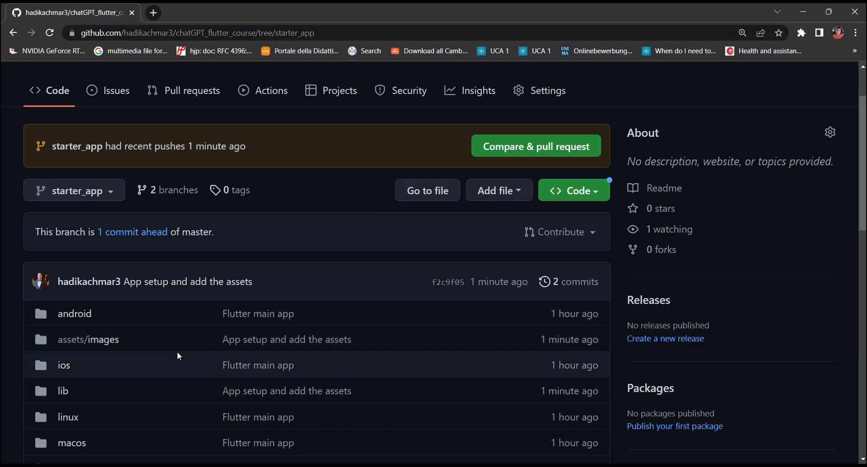
mouse_move(440, 436)
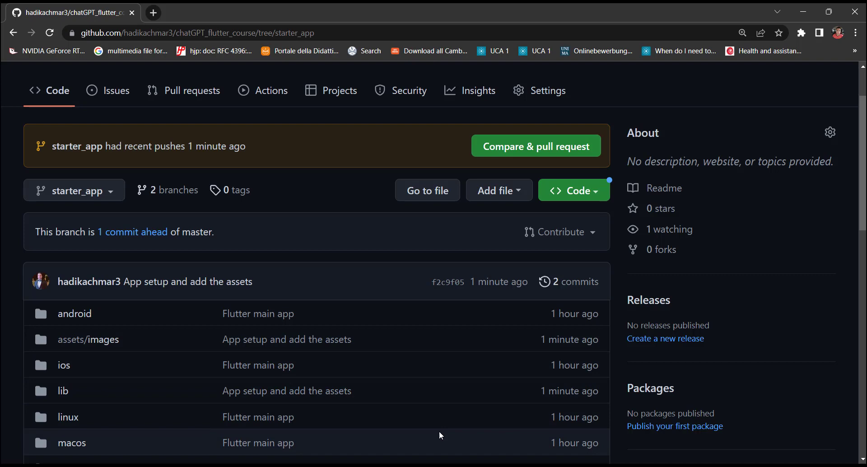
mouse_move(715, 378)
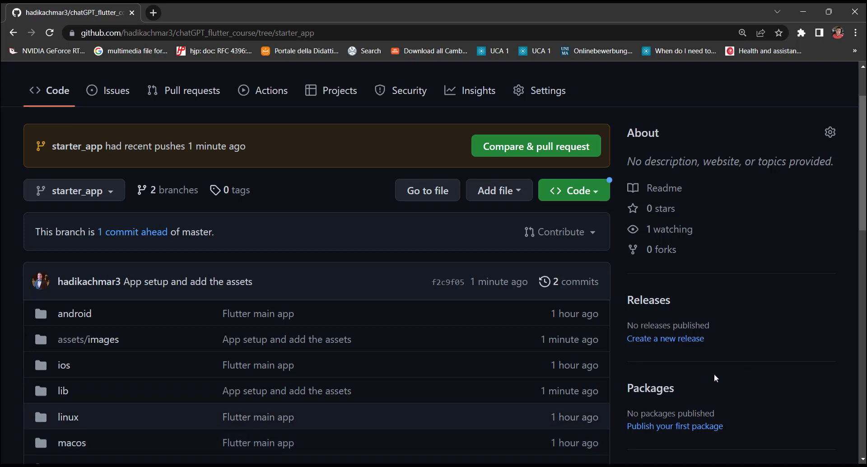
mouse_move(403, 408)
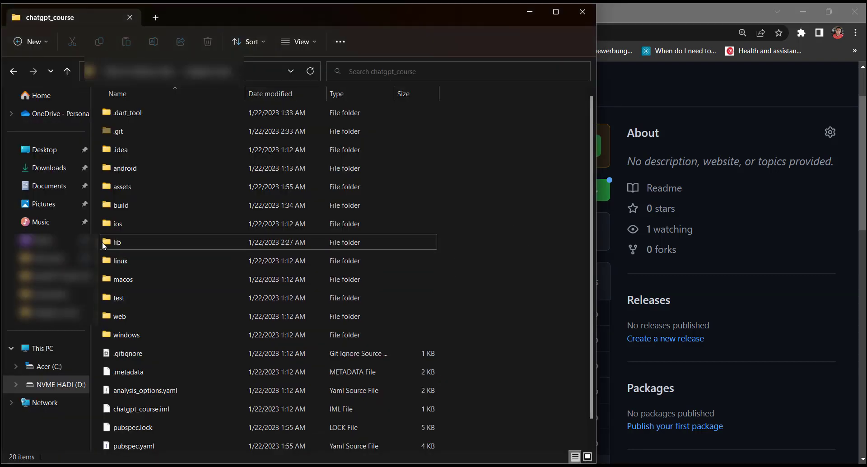
Select the lib folder and pubspec.yaml in the chatgpt_course project folder
click(117, 242)
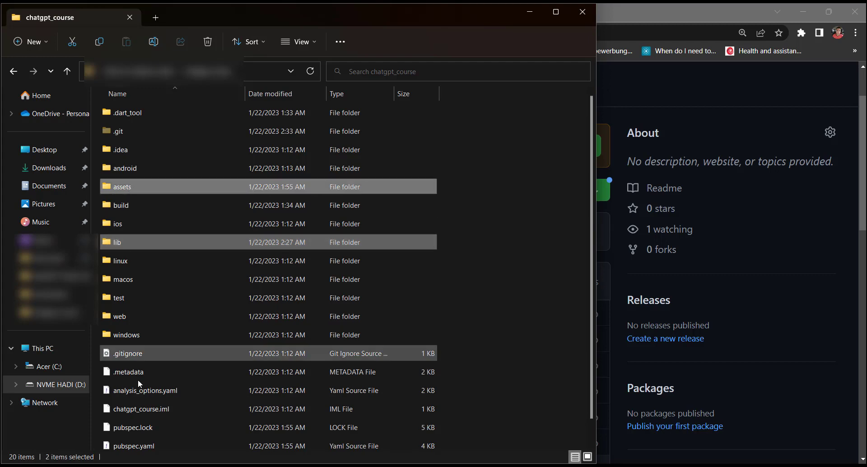
click(133, 445)
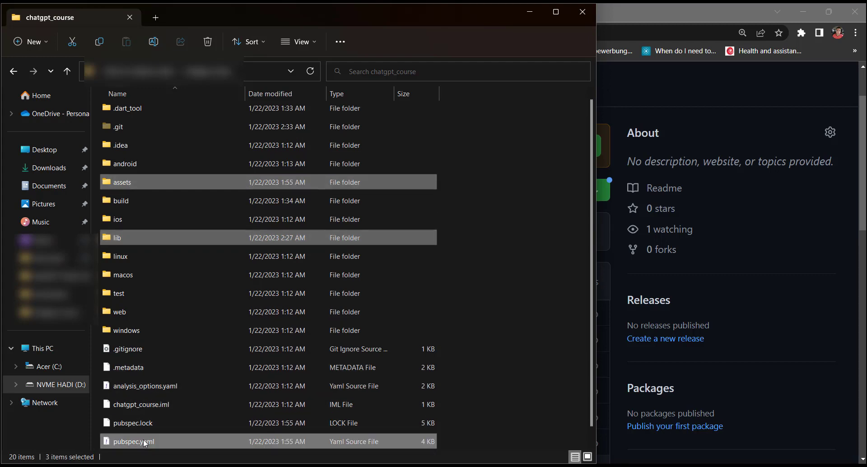
mouse_move(213, 436)
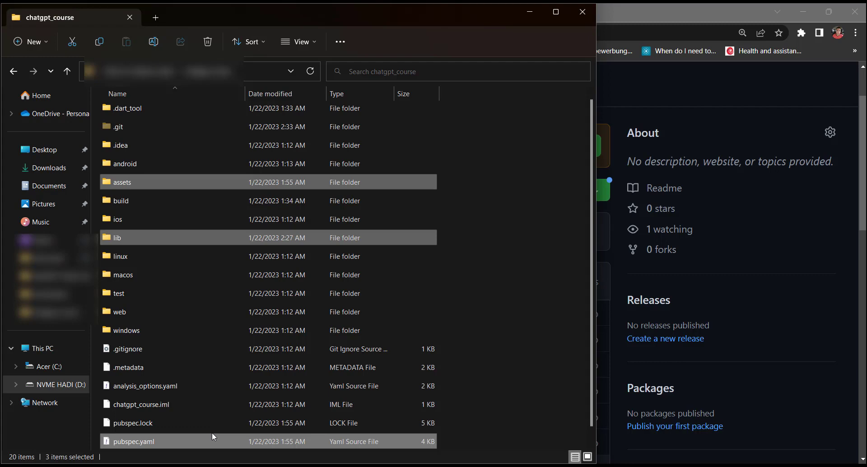
click(497, 406)
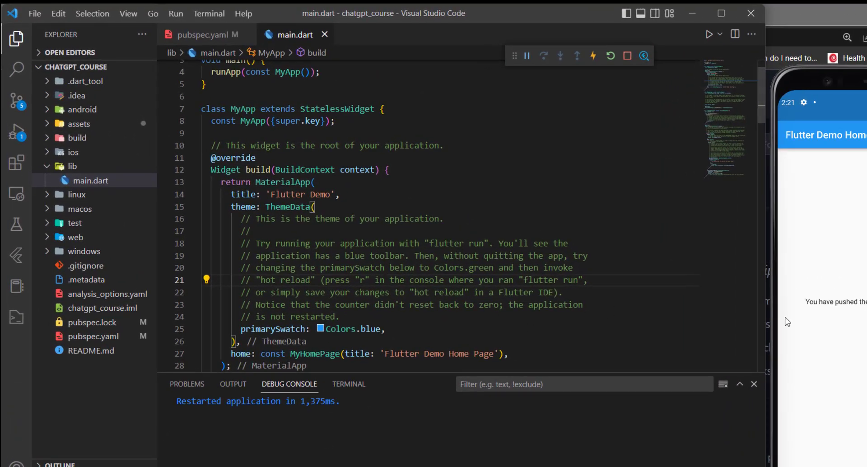
mouse_move(659, 271)
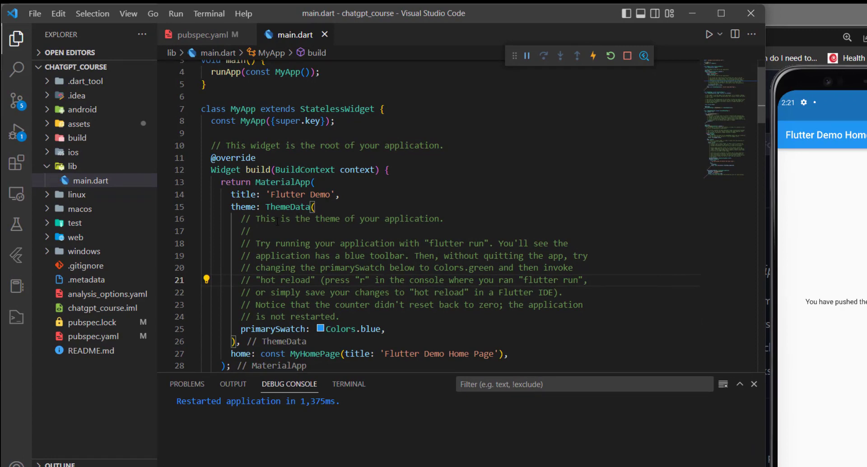
Highlight a block of code in main.dart of the chatgpt_course project
drag(232, 206, 330, 329)
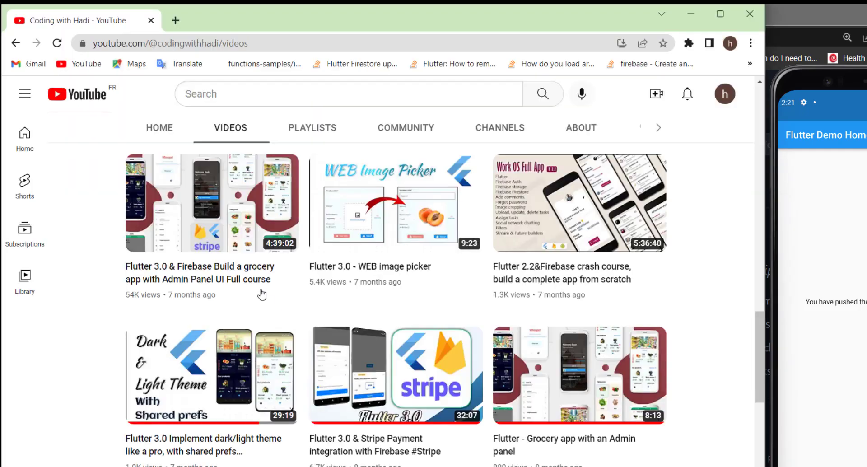
mouse_move(112, 440)
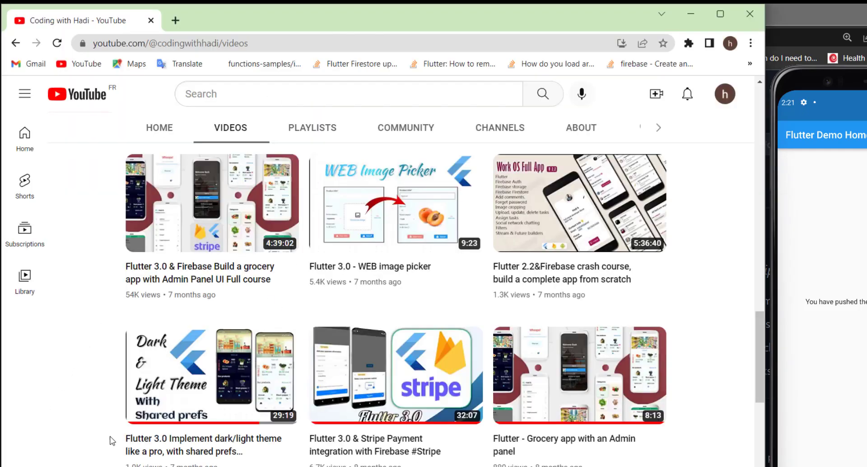
double_click(203, 438)
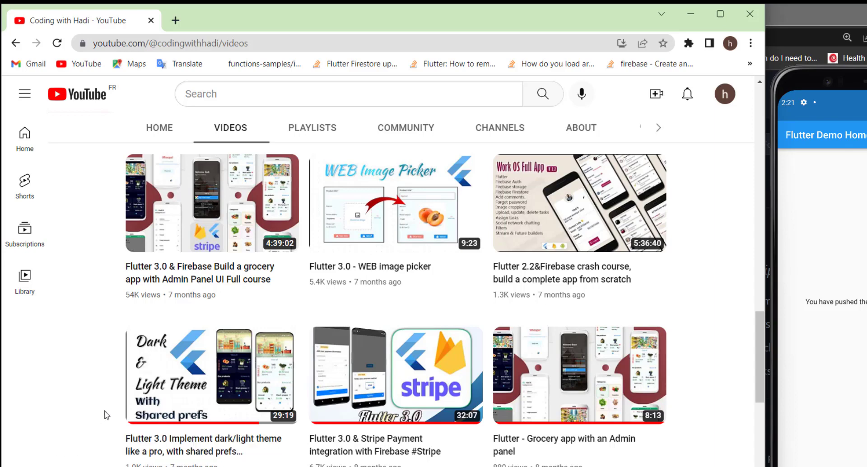
mouse_move(212, 374)
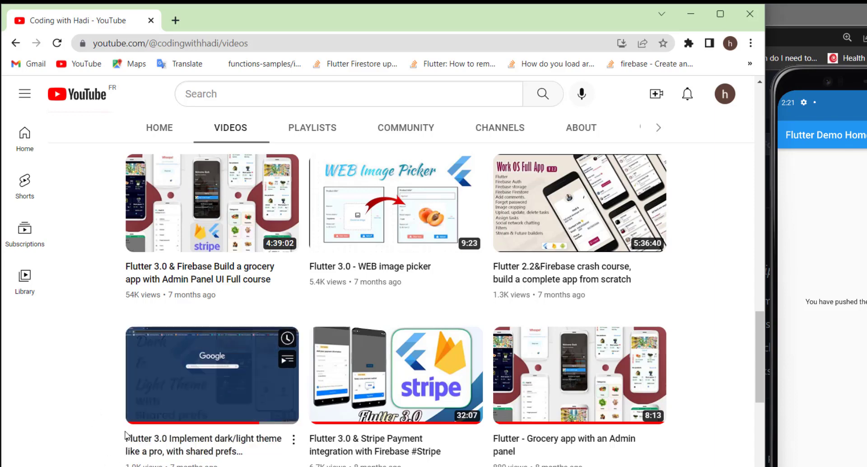
mouse_move(34, 453)
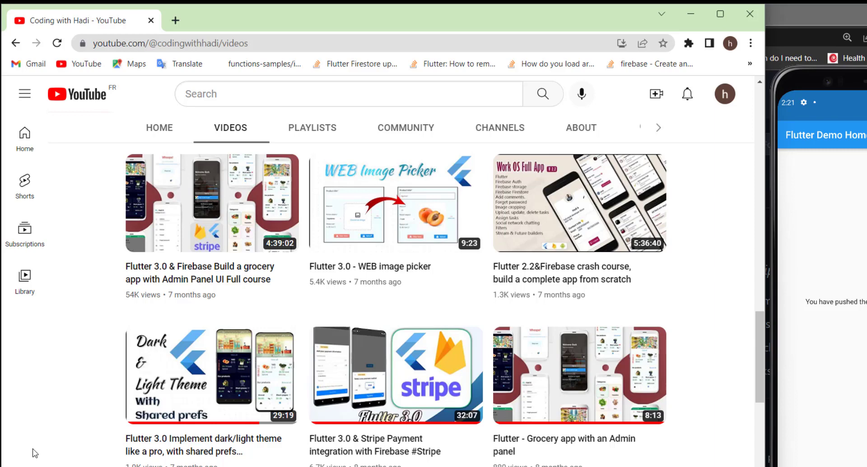
mouse_move(371, 223)
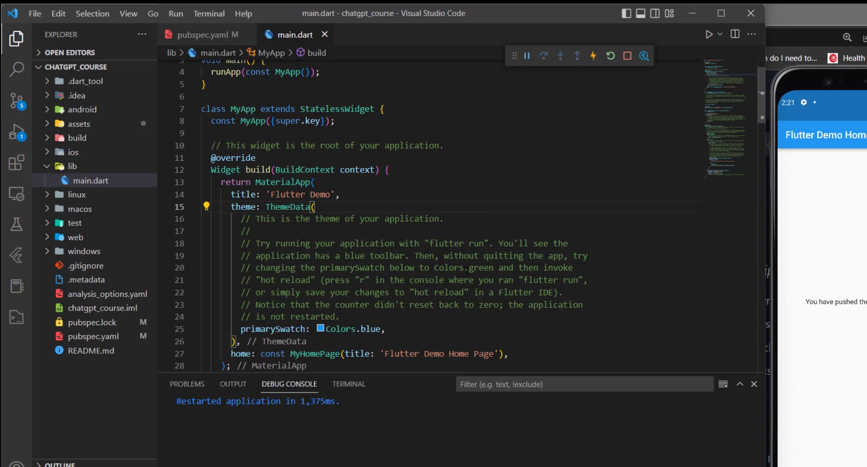
Expand assets/images and preview the openai_logo.jpg image
click(334, 218)
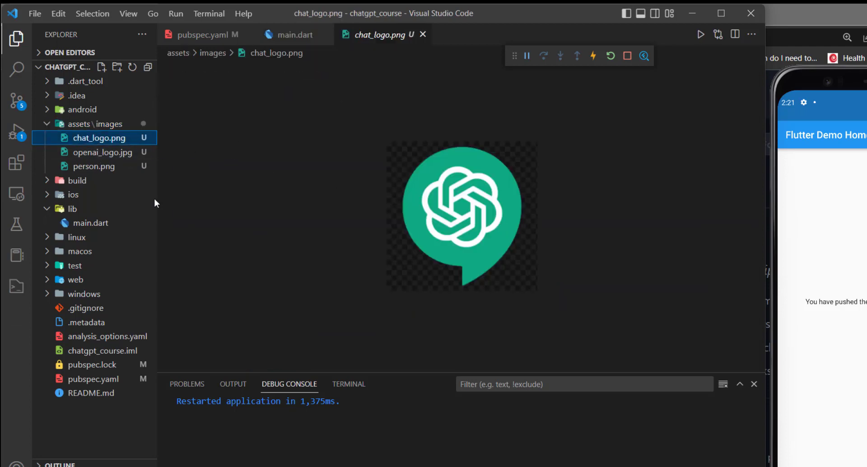
mouse_move(102, 153)
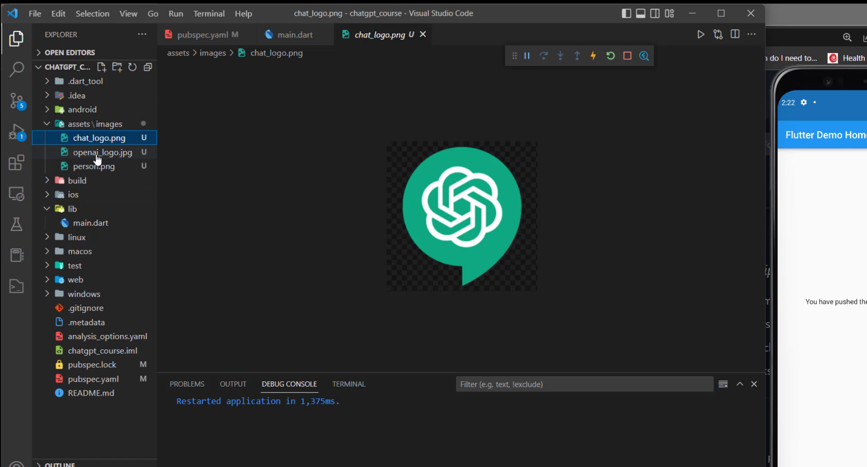
click(94, 166)
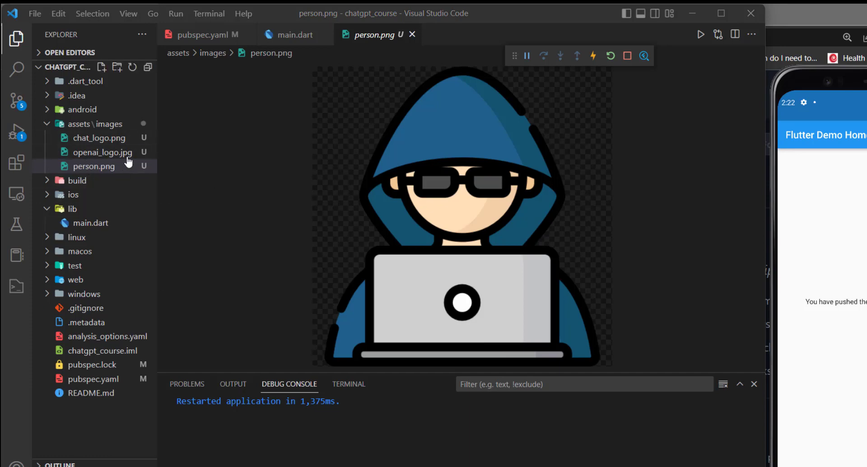
mouse_move(88, 384)
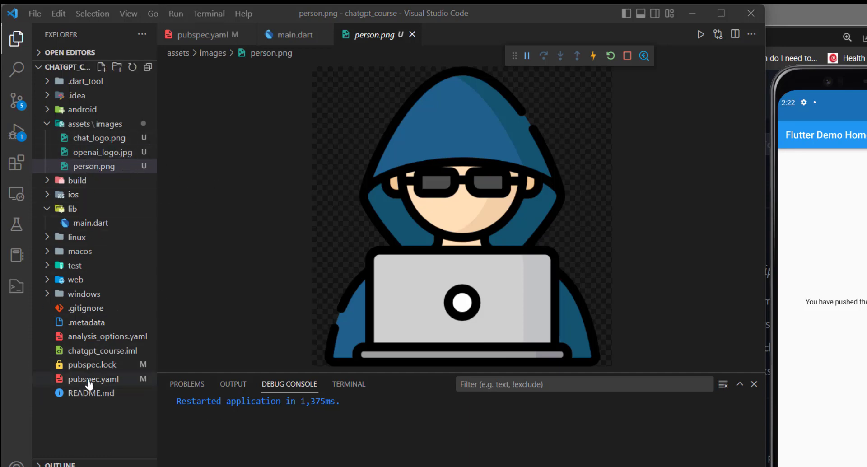
Check that pubspec.yaml declares assets/images/ under flutter assets, then return to main.dart
click(93, 379)
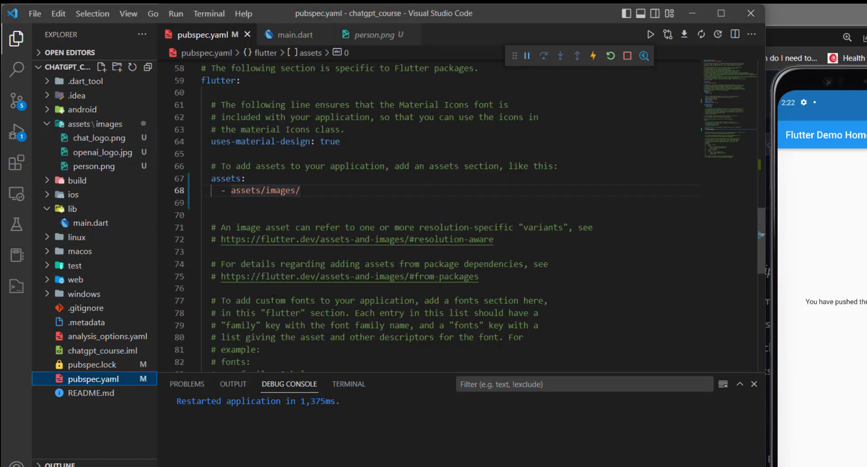
scroll(up, 3)
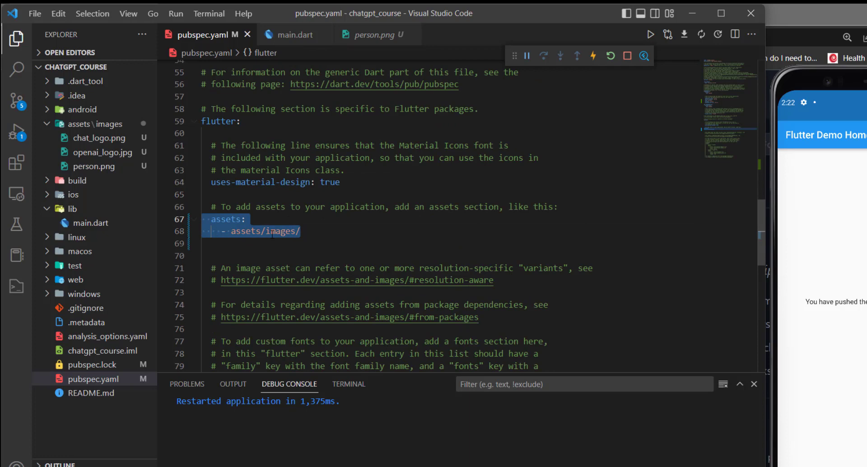
click(300, 231)
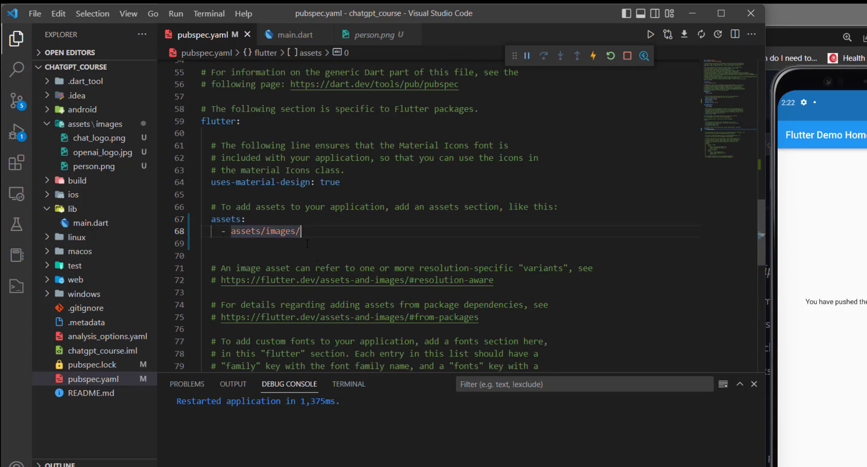
mouse_move(101, 231)
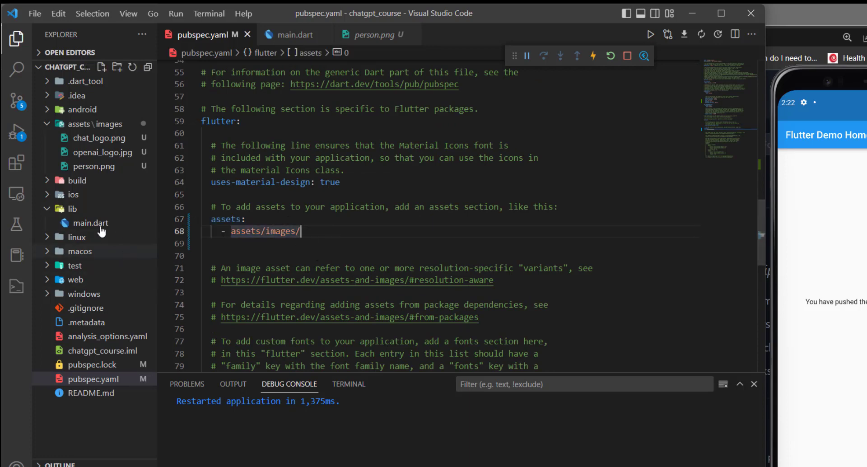
click(90, 223)
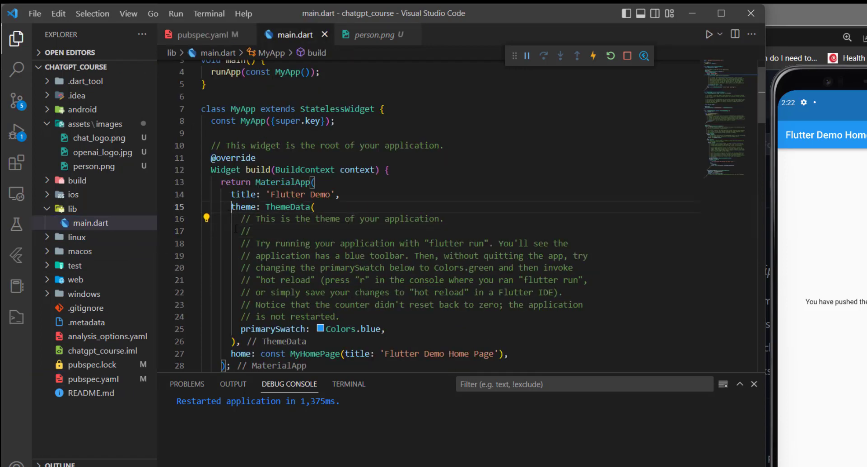
Delete ThemeData's comments and primarySwatch, save, and start a scaffoldBackgroundColor: entry
drag(239, 219, 341, 316)
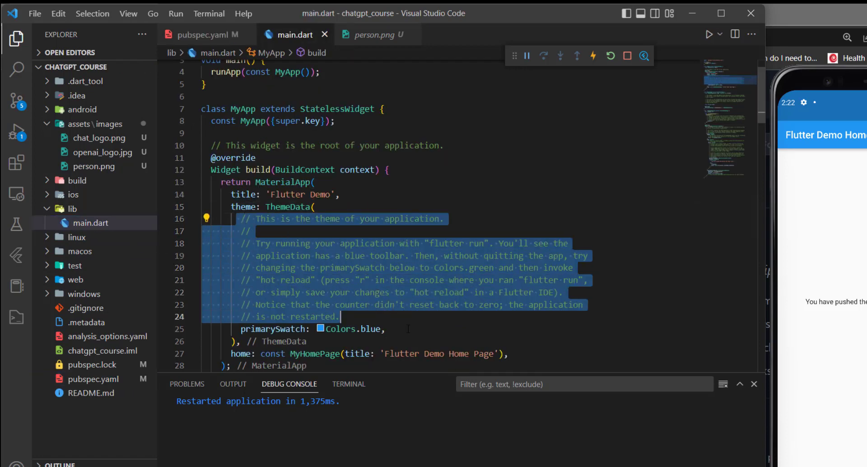
key(Delete)
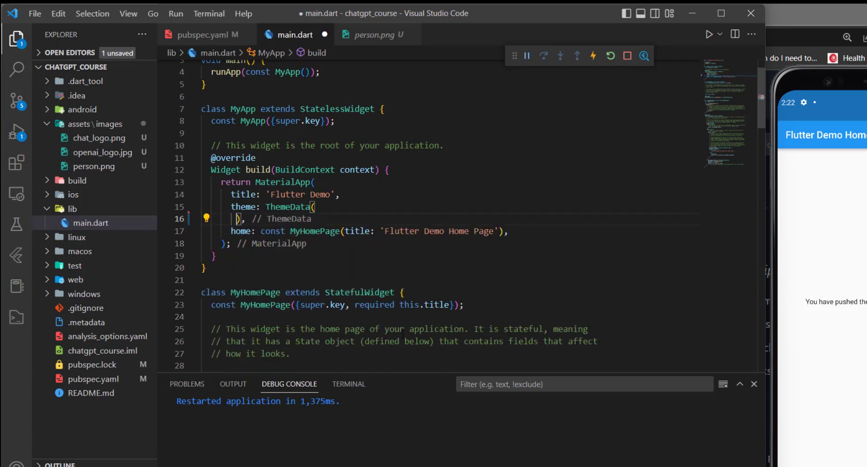
key(ctrl+s)
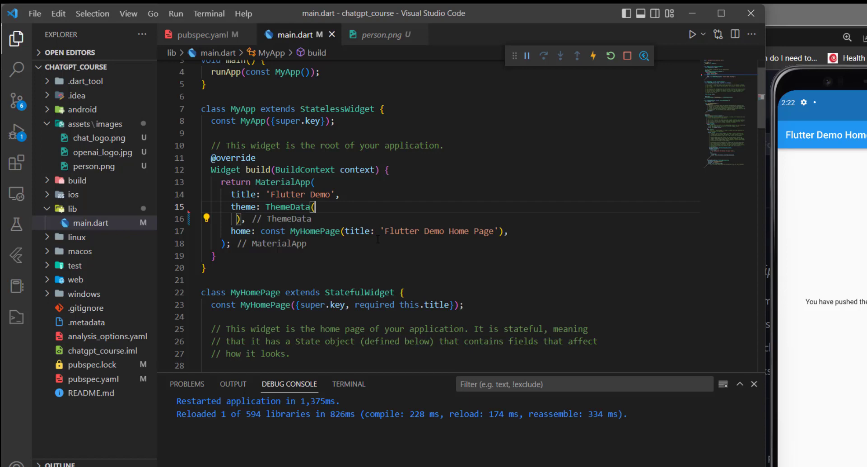
text(scaffoldBackgroundColor:)
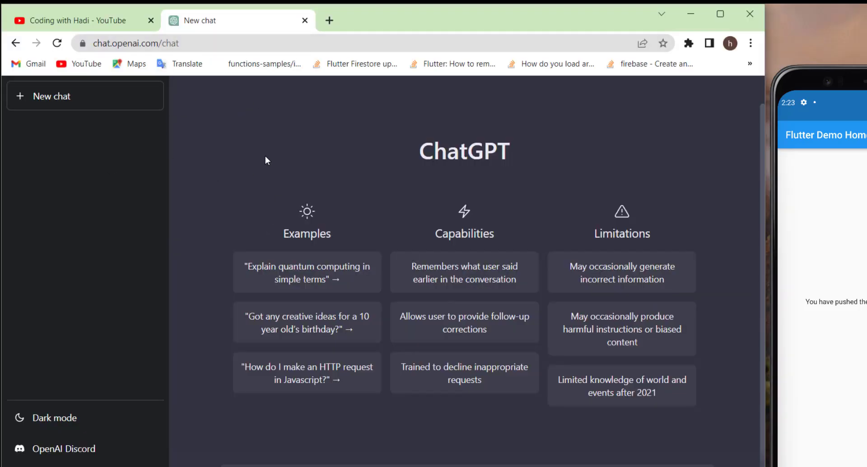
mouse_move(250, 185)
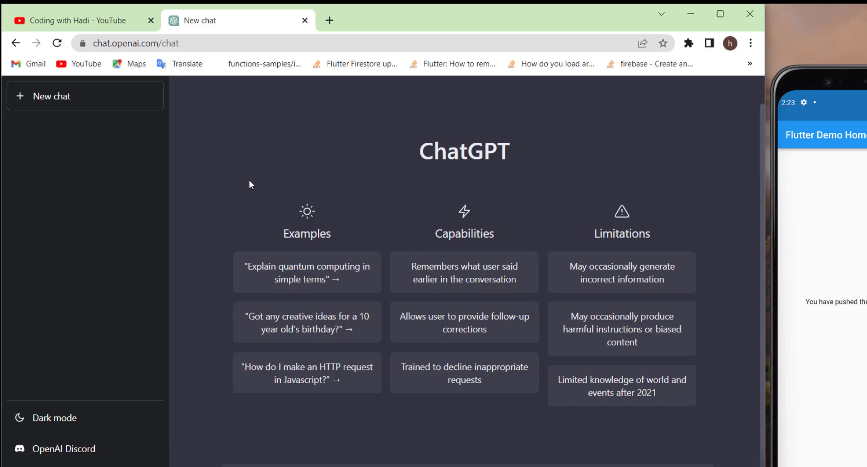
mouse_move(317, 148)
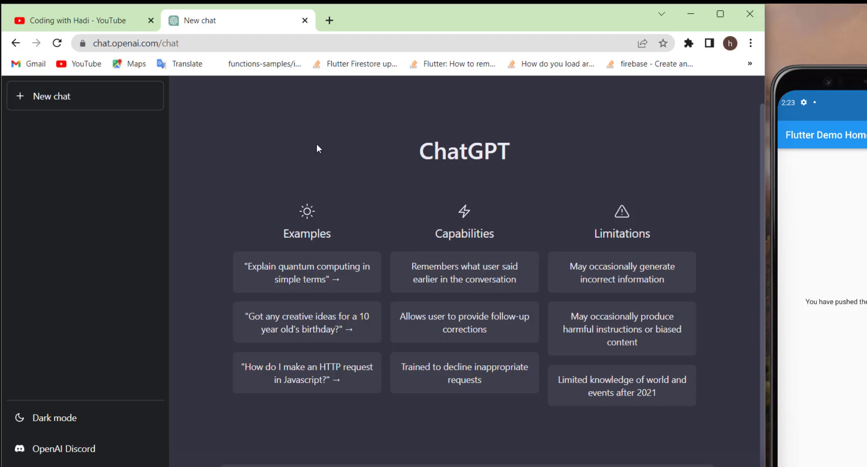
mouse_move(633, 168)
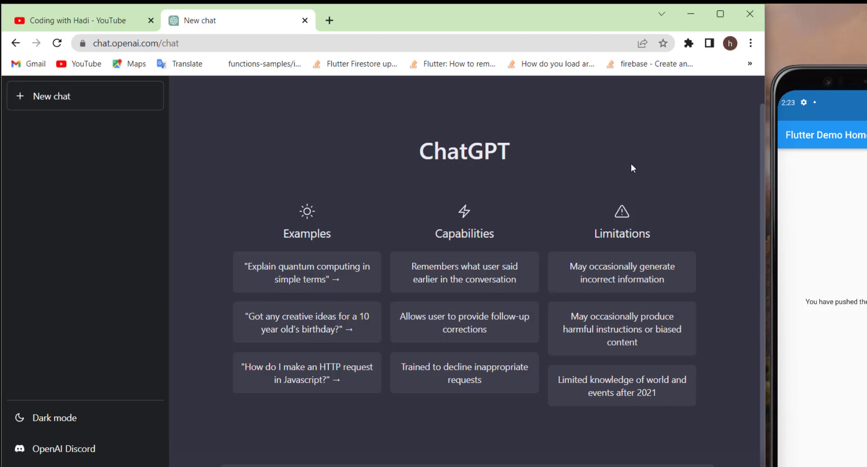
mouse_move(678, 271)
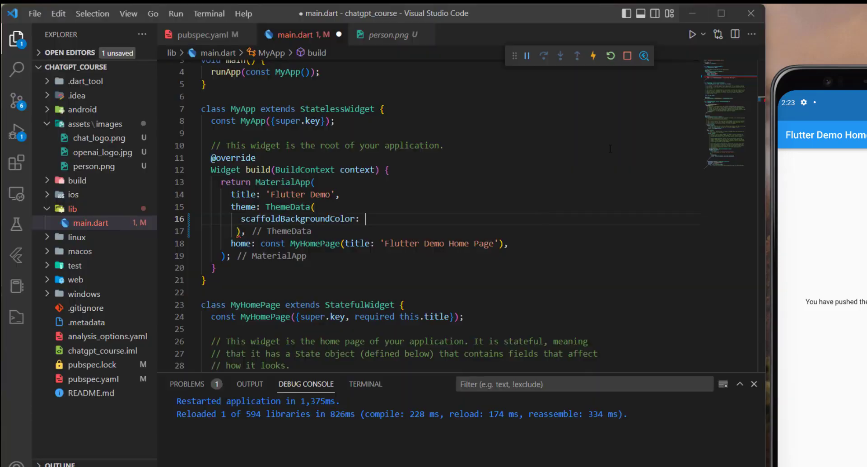
Create lib/constants.dart with scaffoldBackgroundColor and cardColor, importing package:flutter/material.dart
right_click(72, 209)
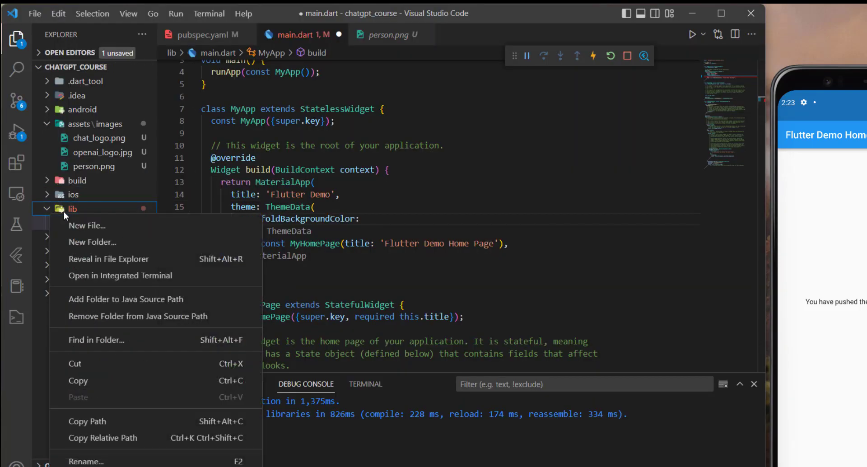
click(87, 225)
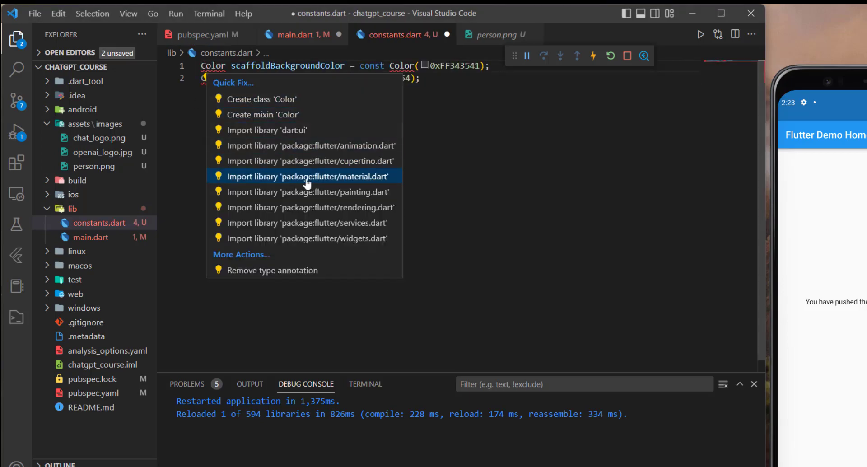
click(308, 176)
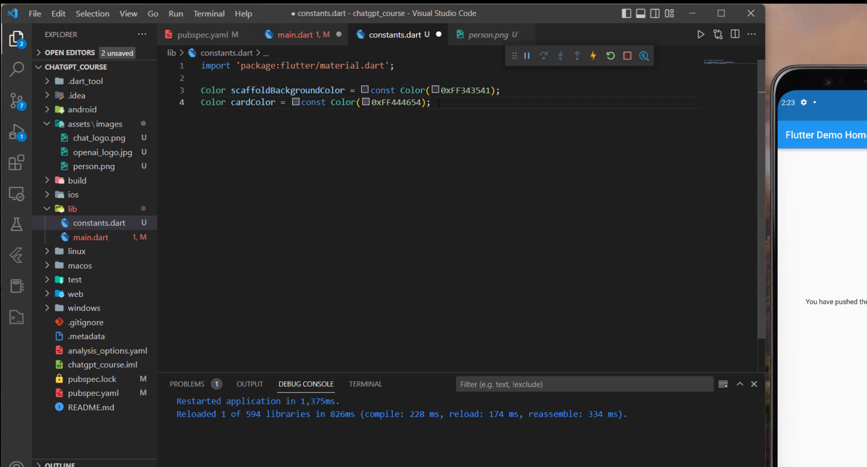
Set ThemeData's scaffoldBackgroundColor from constants.dart, importing package:chatgpt_course/constants.dart
double_click(287, 90)
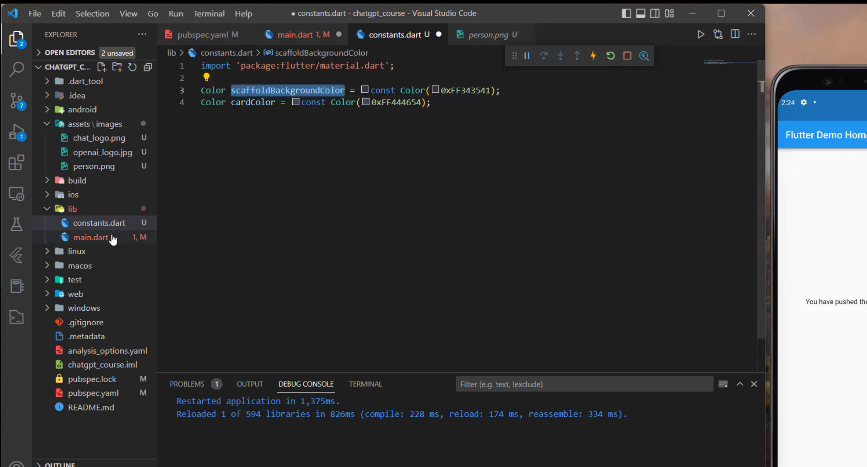
click(91, 237)
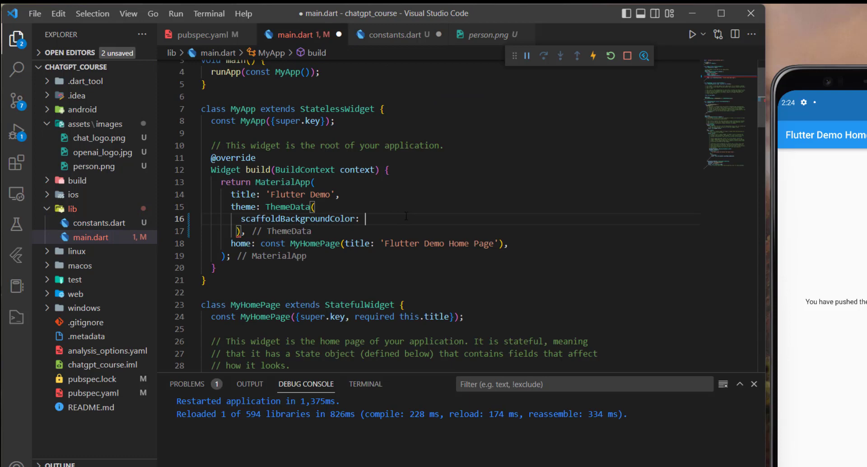
text(scaffoldBackgroundColor)
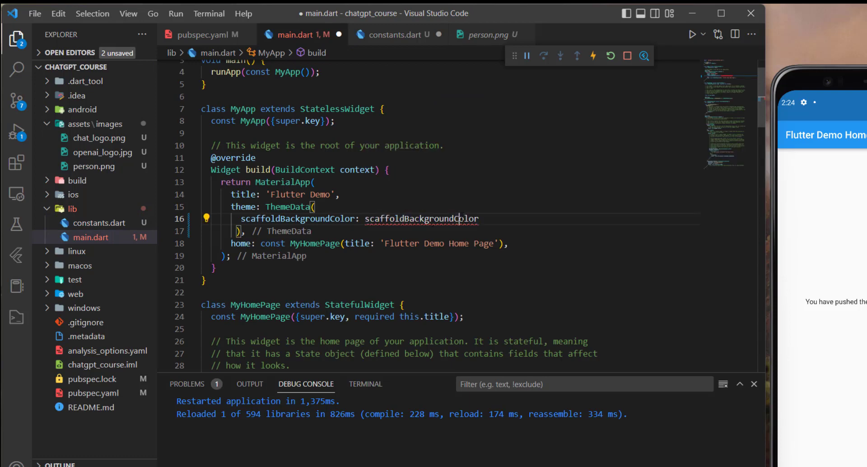
click(207, 217)
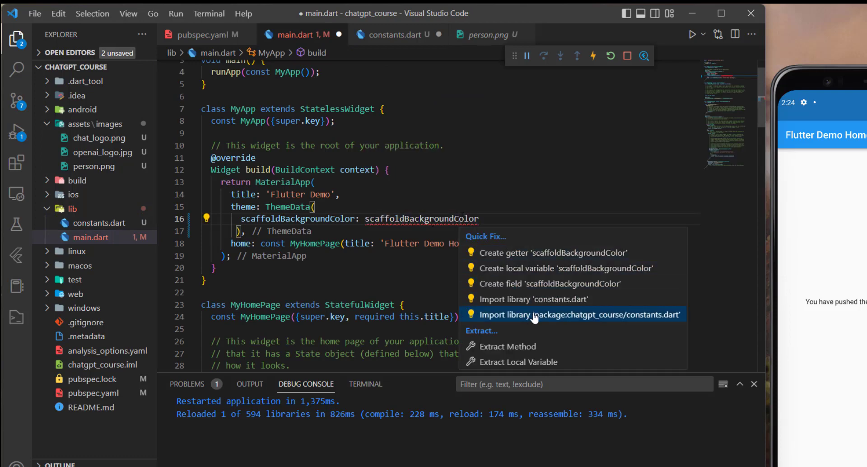
click(573, 315)
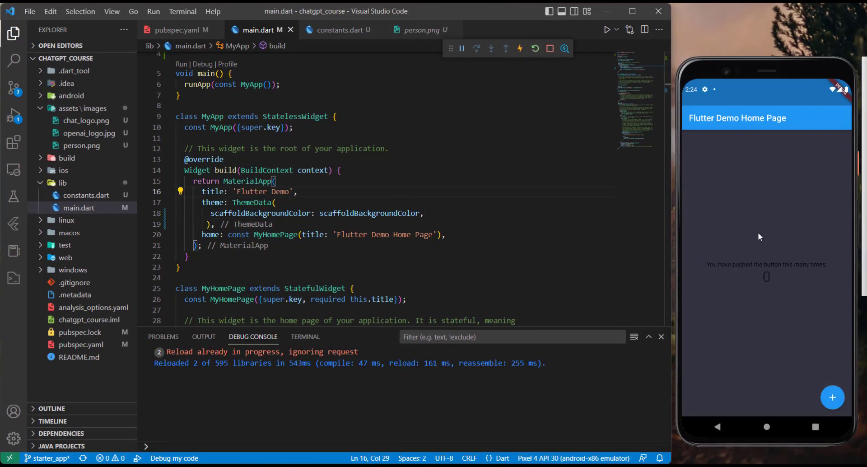
mouse_move(770, 247)
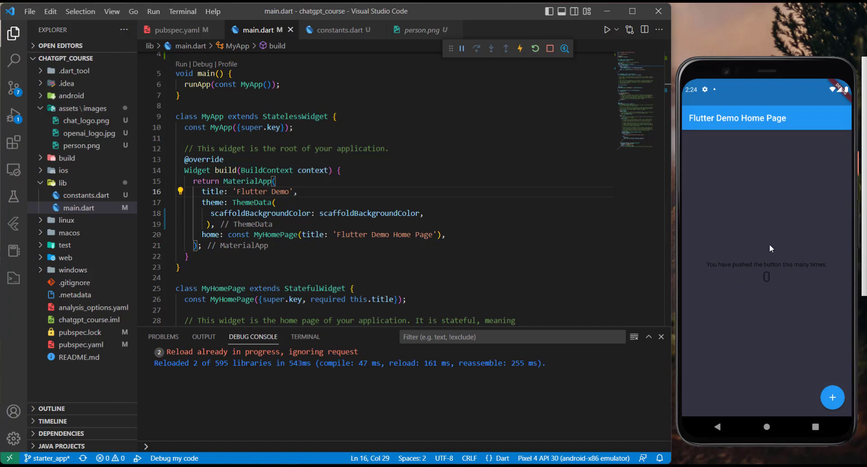
scroll(down, 3)
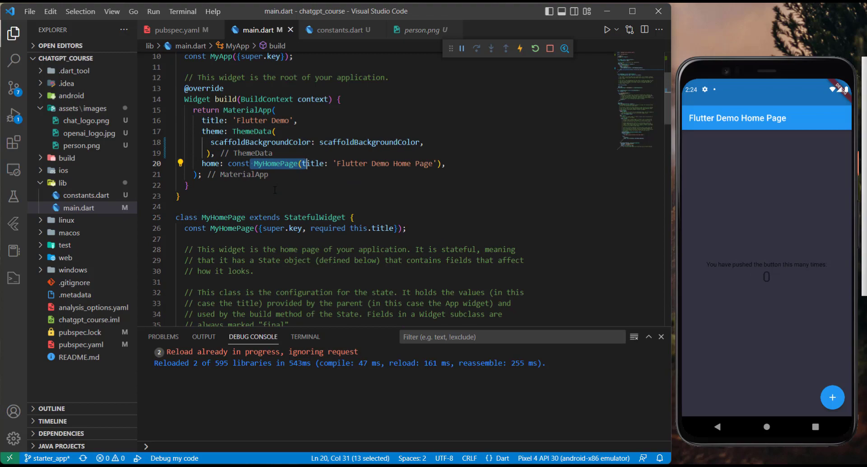
Add a backgroundColor: Color entry inside the home page Scaffold so the emulator shows amber
scroll(down, 3)
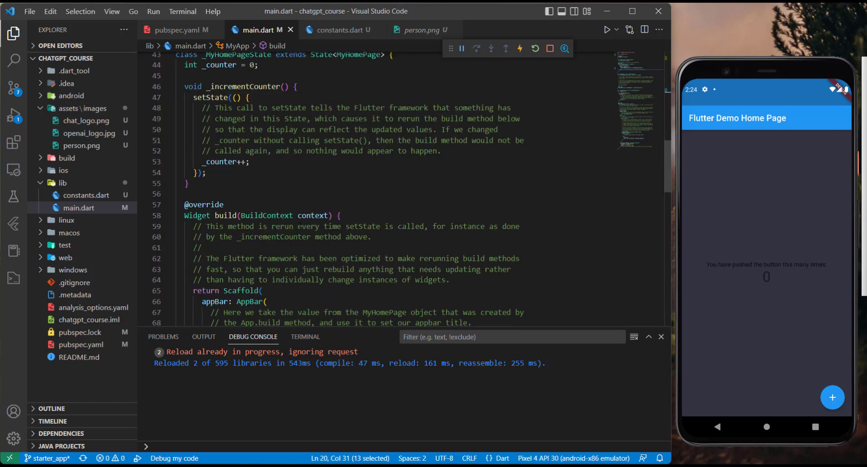
text(ba)
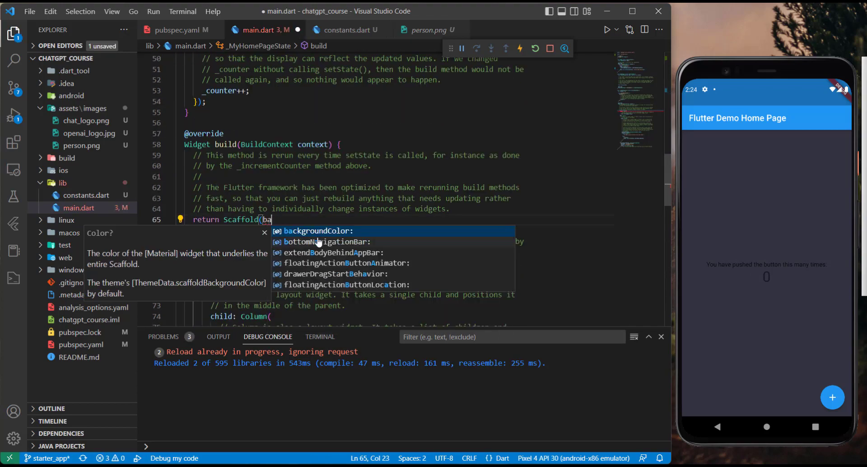
text(Color)
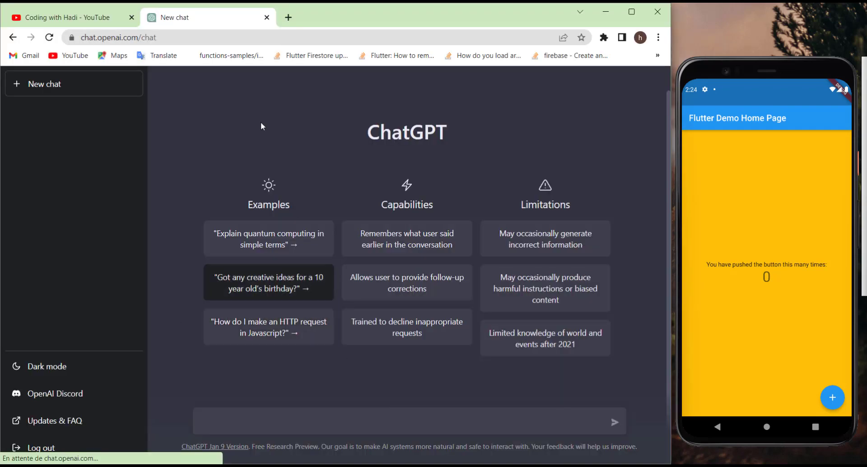
click(63, 18)
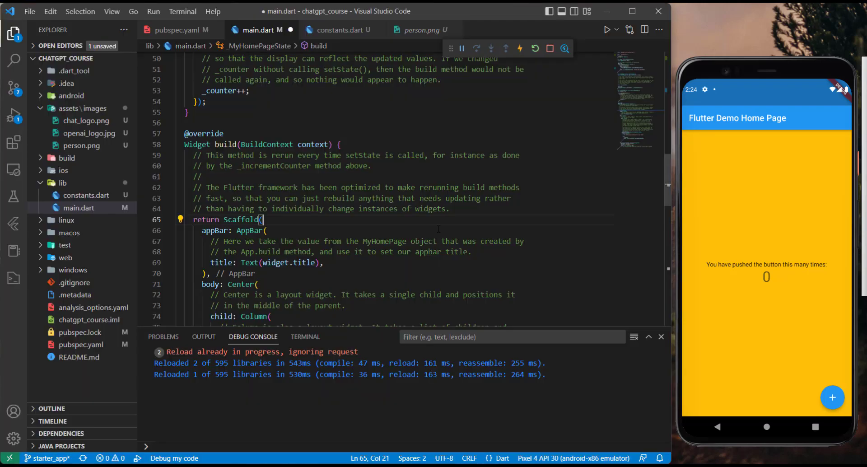
Start a new appBarTheme: property line inside main.dart's ThemeData
scroll(up, 3)
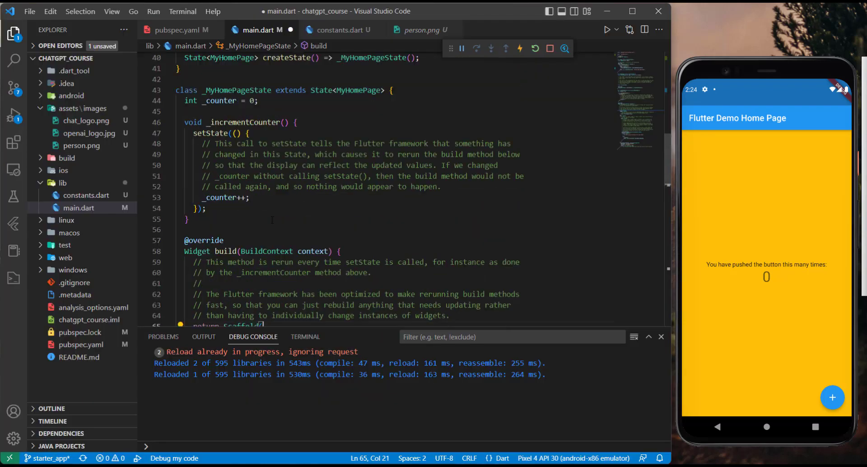
scroll(up, 3)
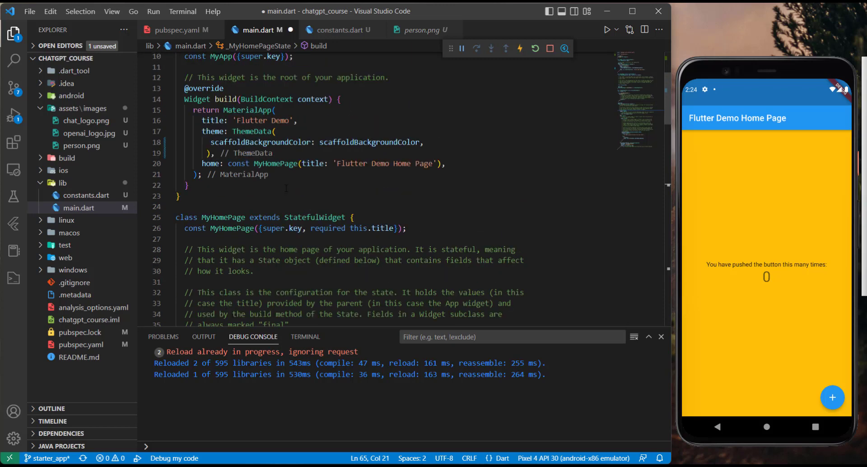
scroll(down, 3)
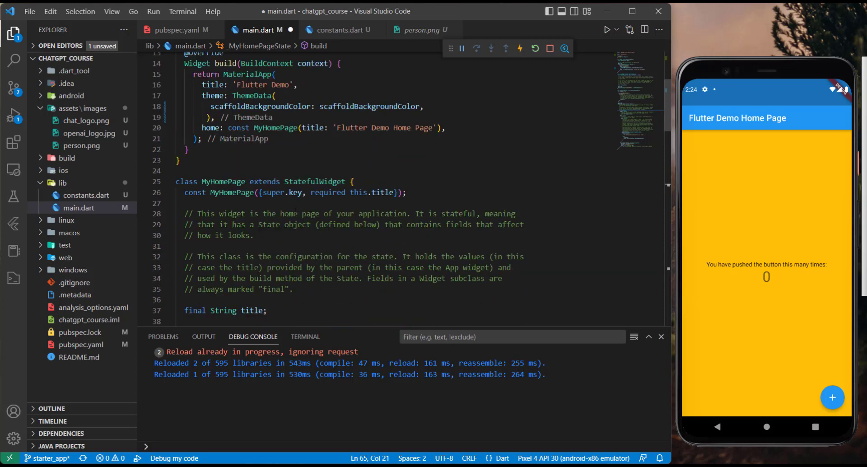
click(425, 107)
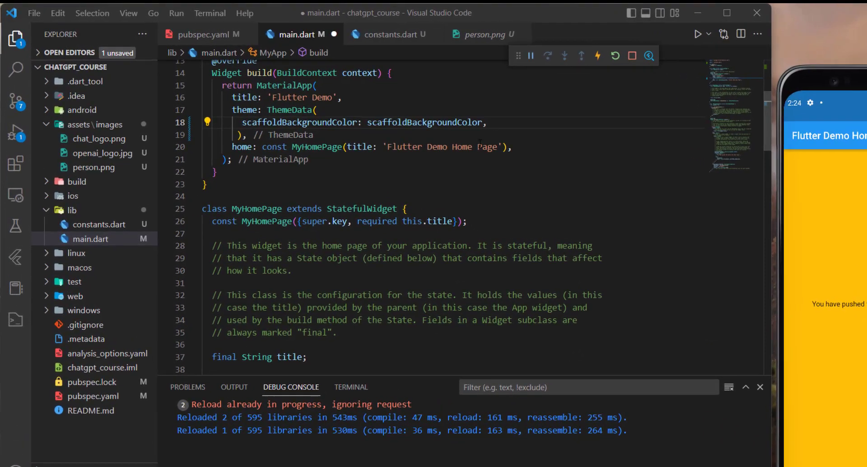
key(Enter)
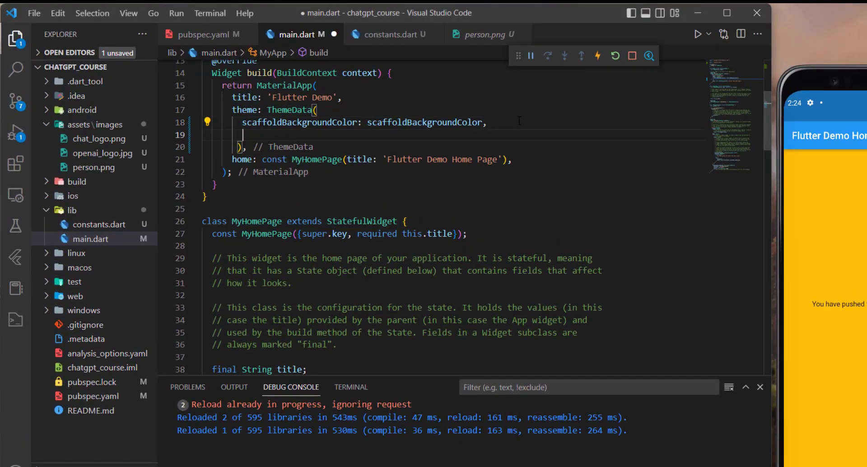
text(appBarTheme:)
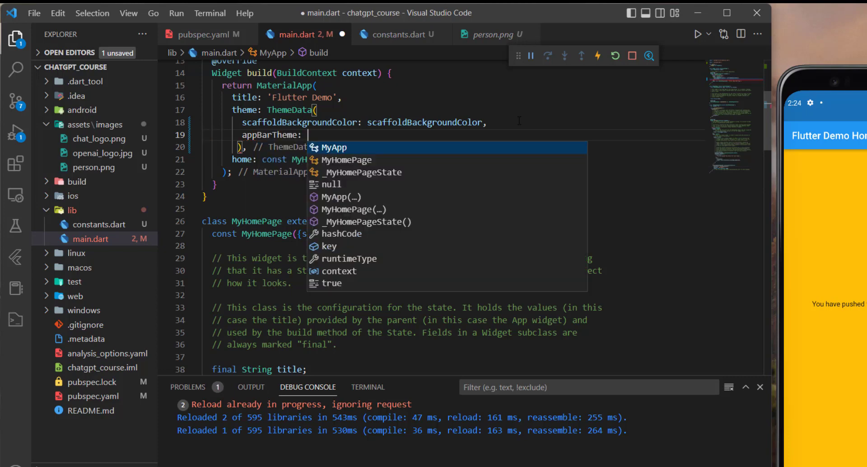
Complete it as AppBarTheme(color: cardColor,) with arguments spread onto separate lines
text(A)
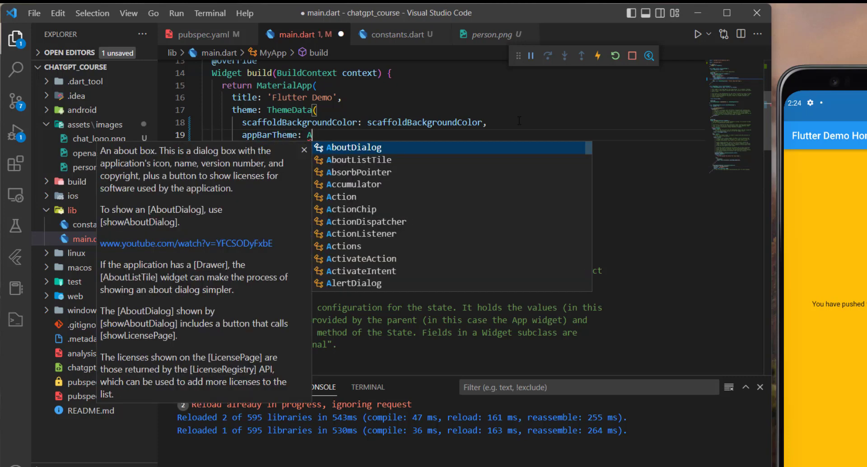
text(ppb)
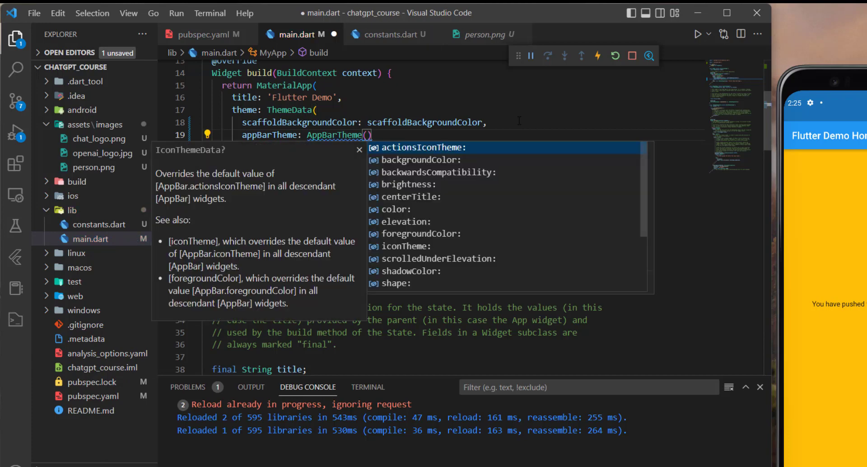
text(color: cardColor)
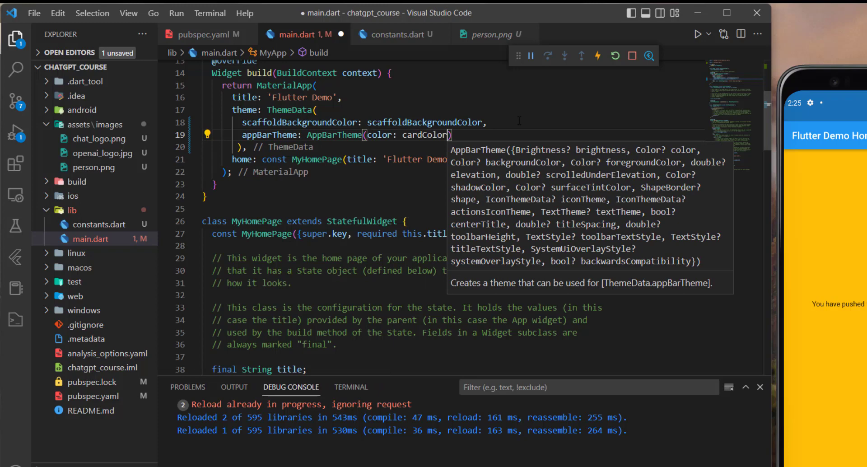
text(,)
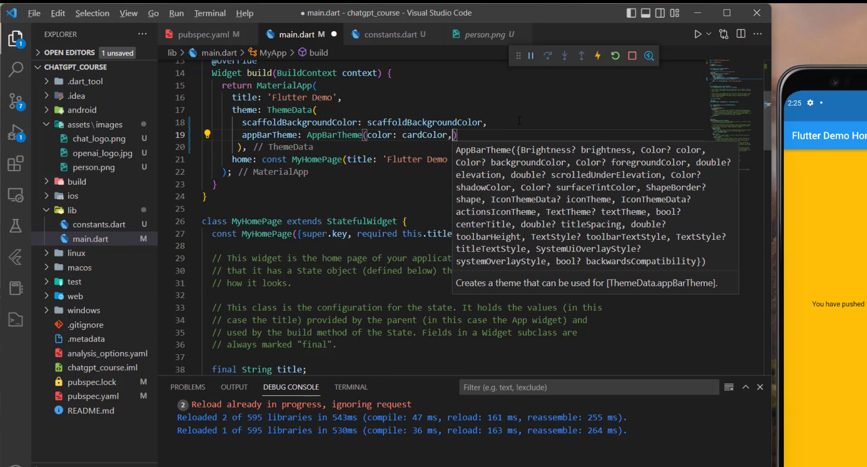
key(enter)
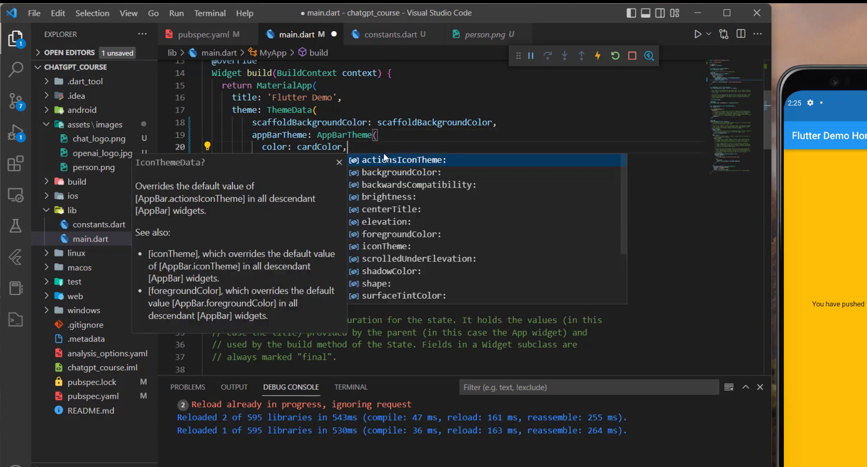
mouse_move(442, 214)
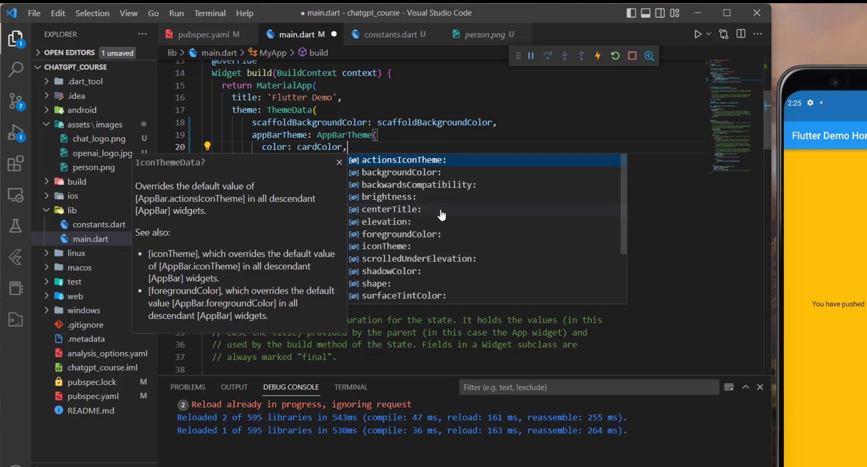
mouse_move(403, 183)
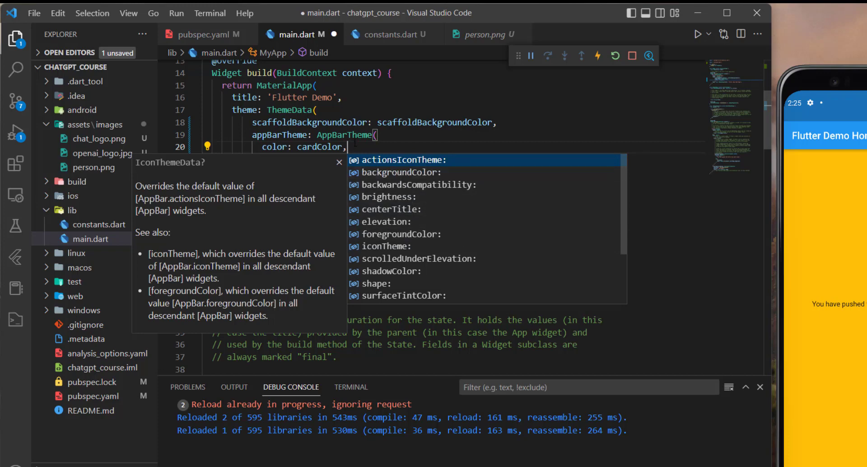
key(Escape)
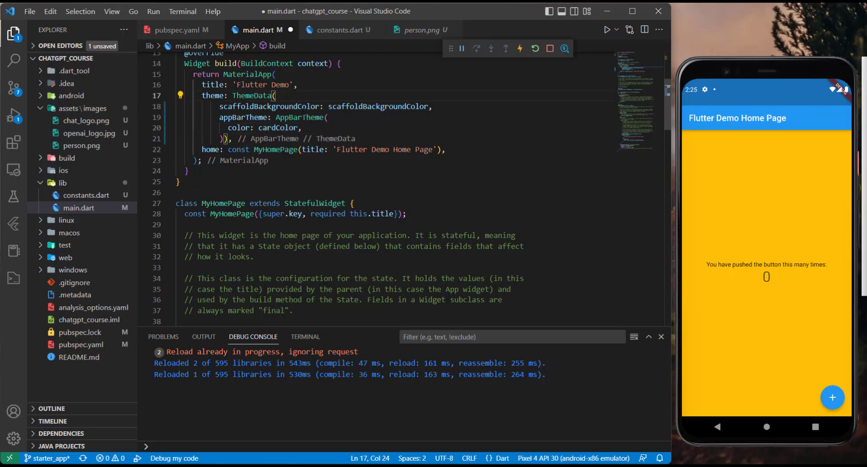
Add debugShowCheckedModeBanner: false to the MaterialApp to hide the debug banner
text(de)
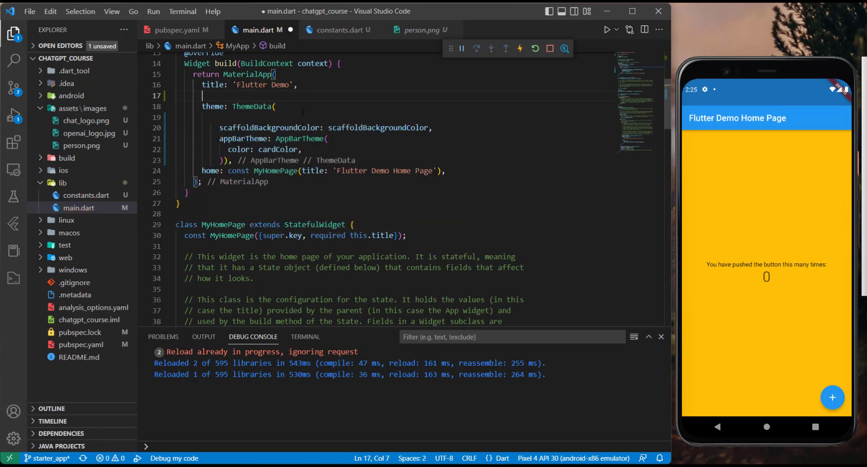
text(de)
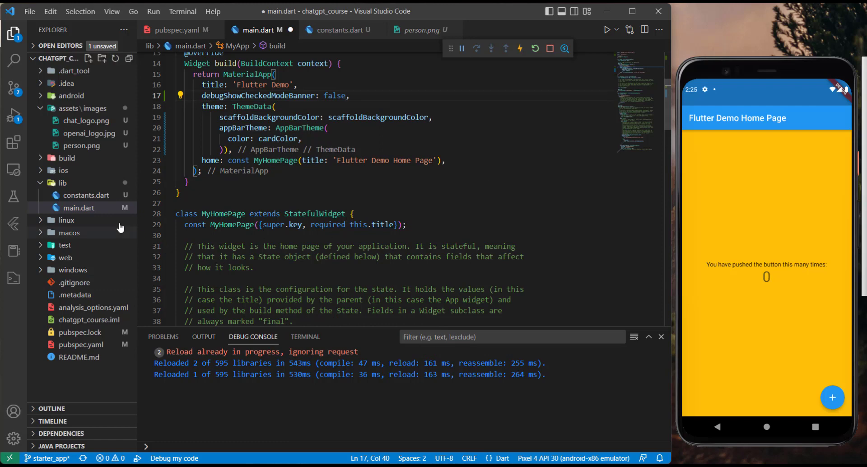
Create the screens and models folders inside lib from the Explorer context menu
right_click(63, 189)
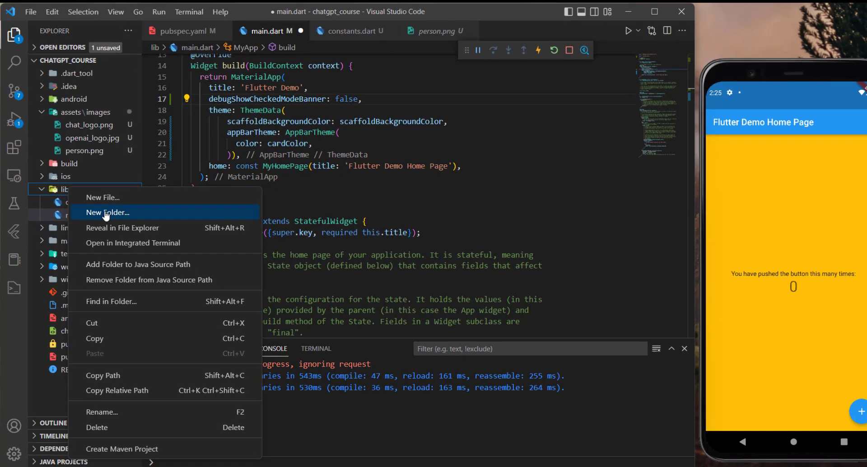
click(107, 212)
text(screens)
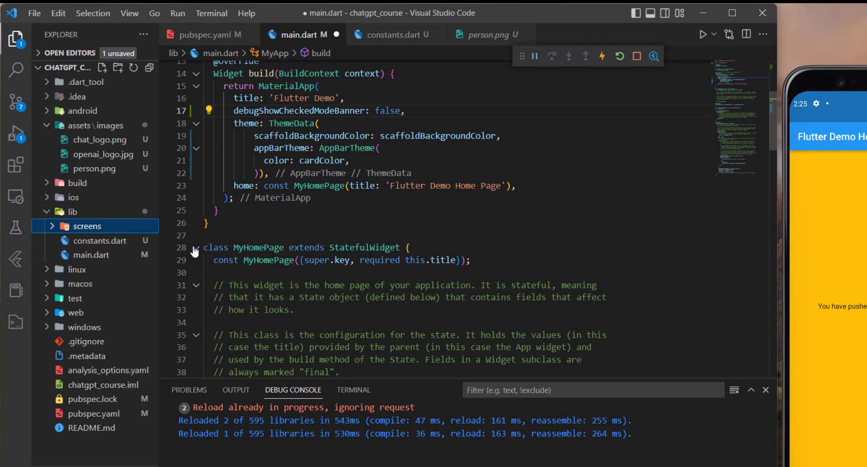
right_click(73, 212)
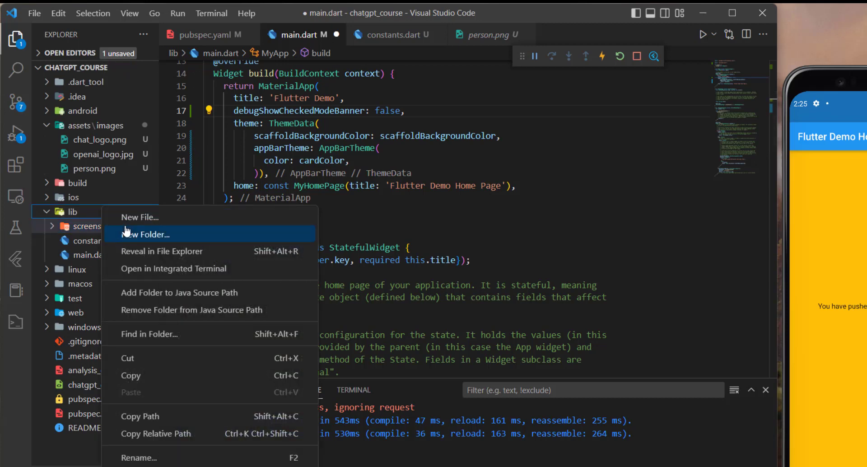
click(147, 233)
text(models)
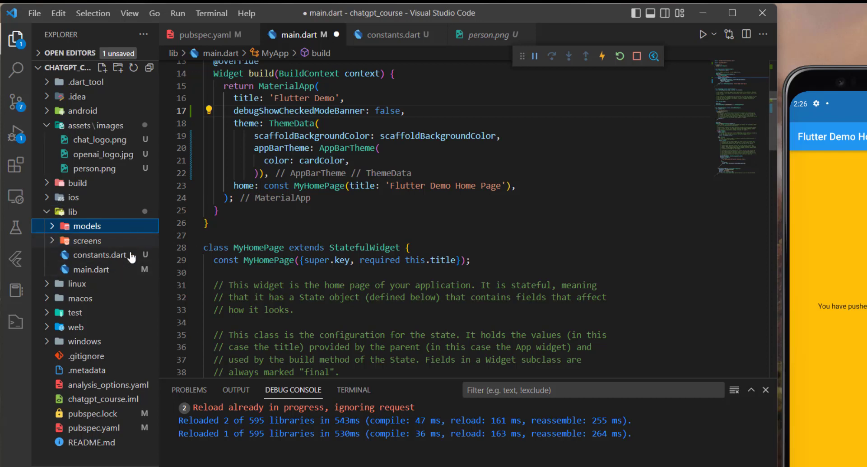
Create the providers and constants folders inside lib
click(102, 67)
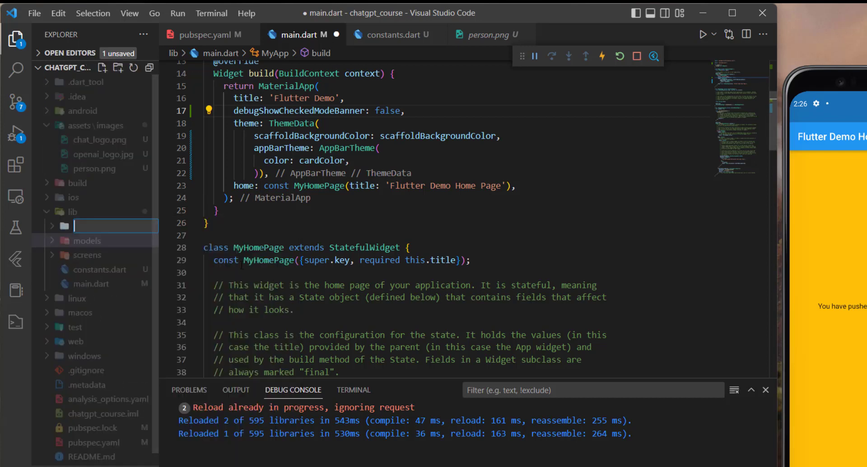
text(providers)
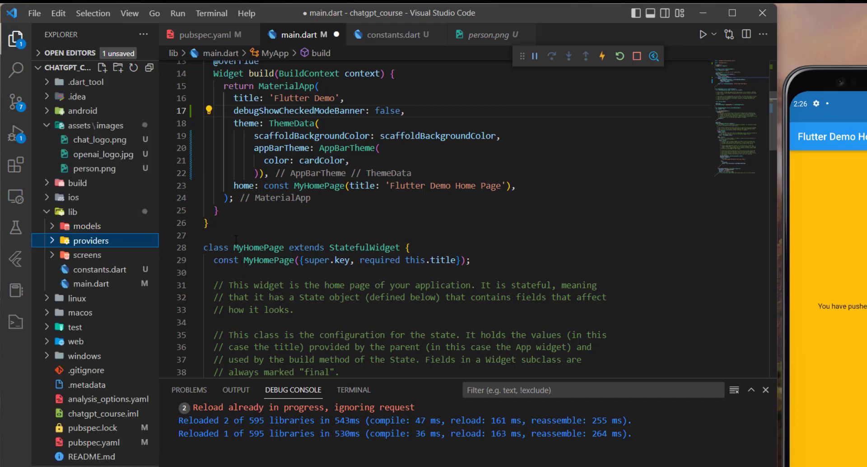
right_click(72, 211)
text(constants)
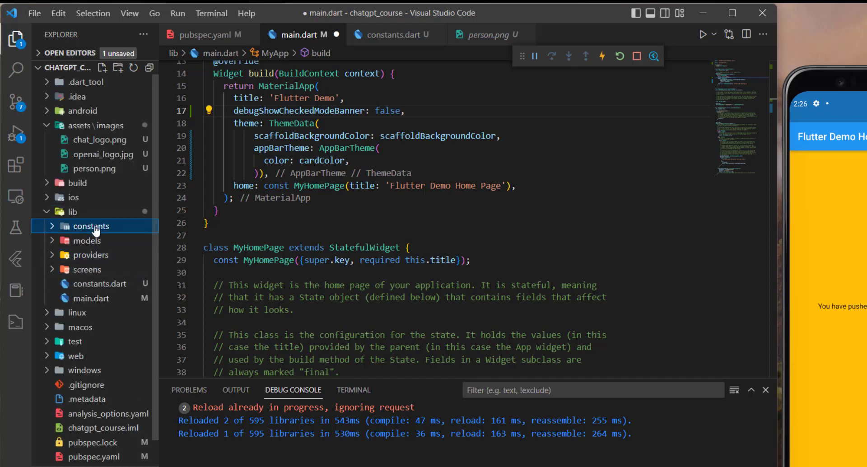
Move constants.dart into lib/constants, confirming the move and the Dart refactoring
click(100, 284)
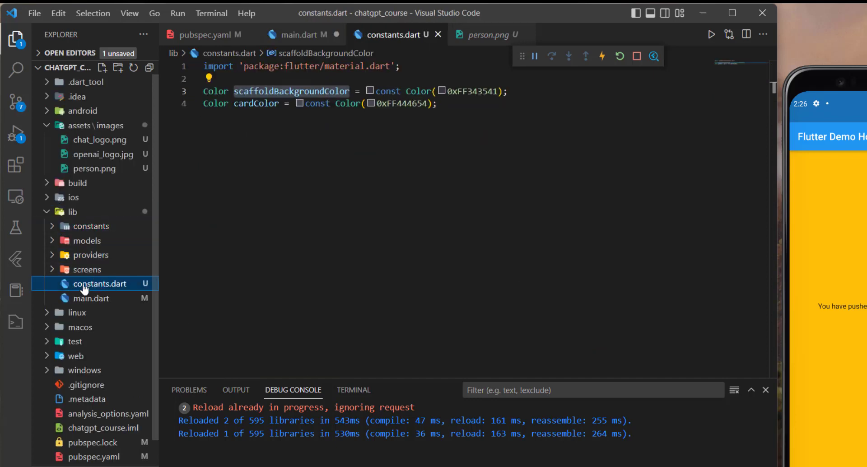
drag(102, 284, 92, 226)
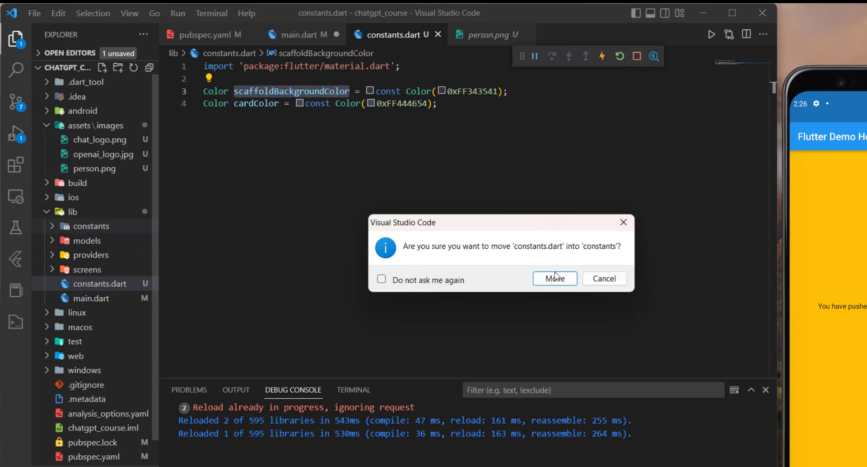
click(554, 278)
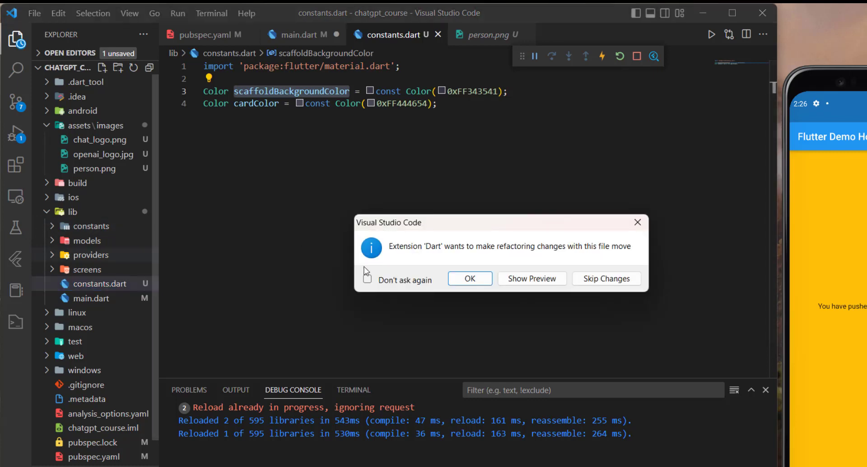
click(469, 278)
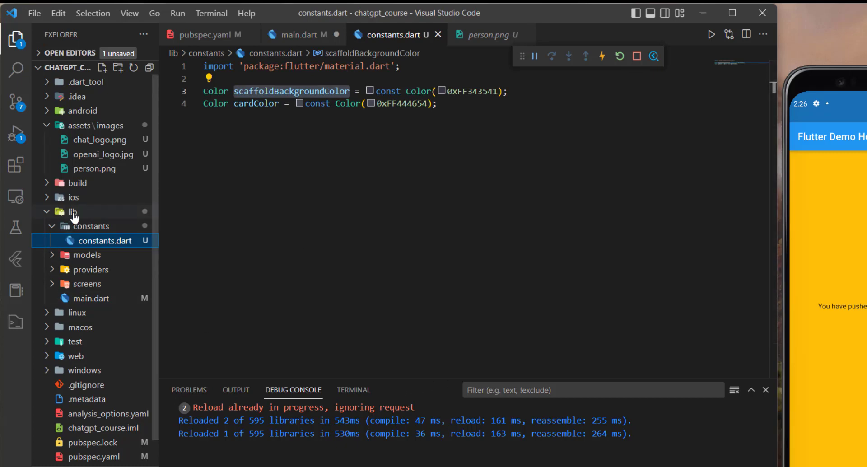
Create a services folder inside lib
right_click(72, 212)
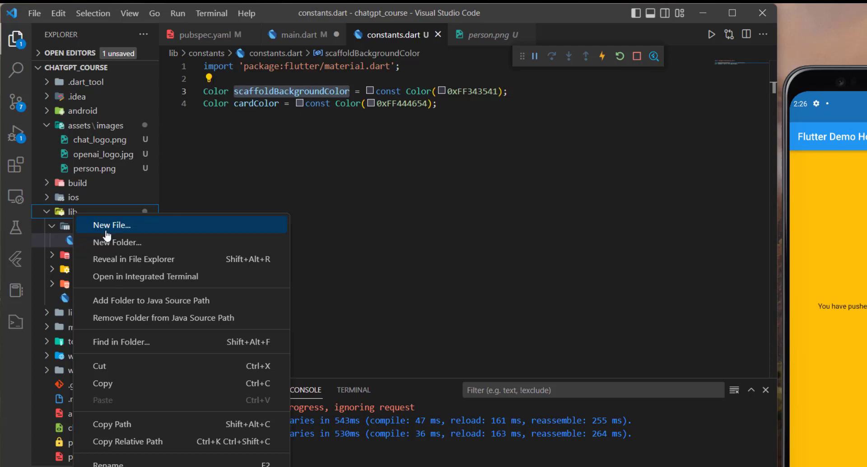
mouse_move(117, 242)
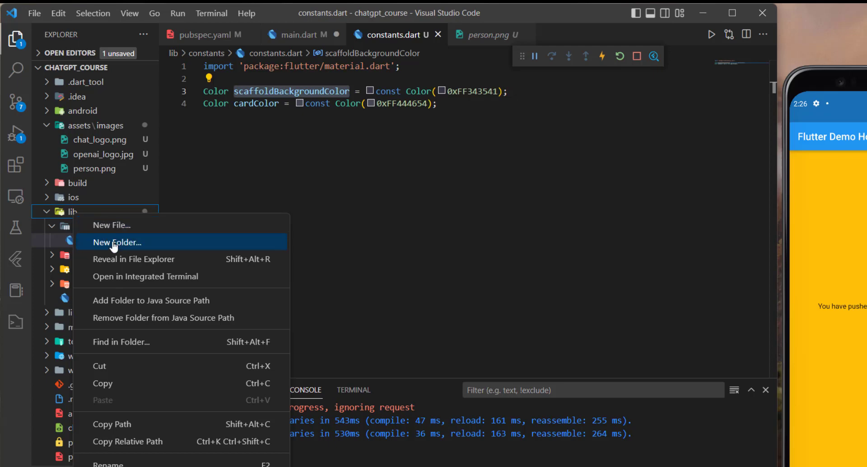
click(116, 242)
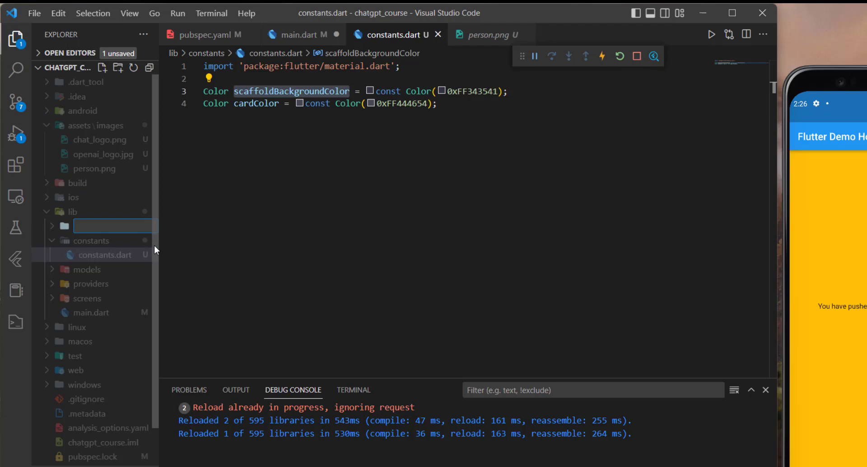
text(services)
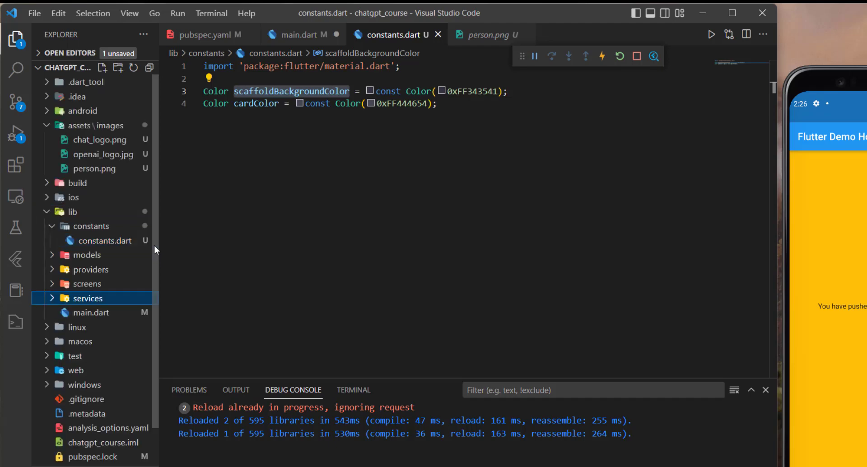
mouse_move(179, 244)
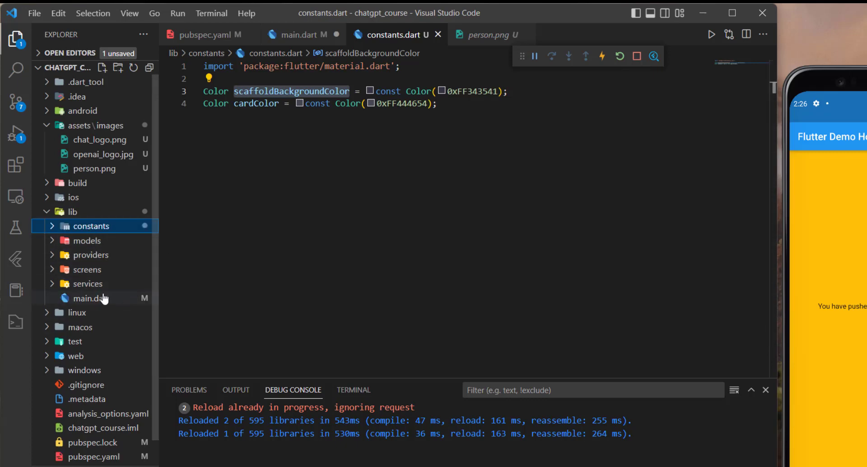
mouse_move(91, 298)
text(widgets)
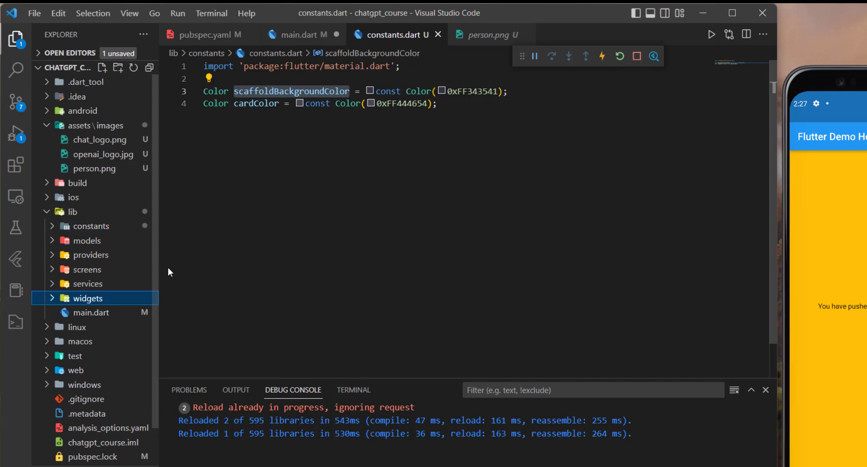
mouse_move(135, 312)
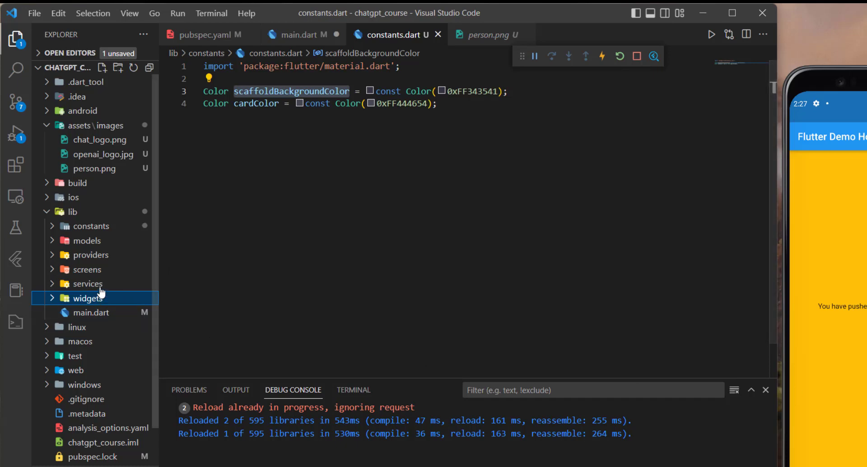
Start a new assets_manager.dart file inside the services folder
click(87, 283)
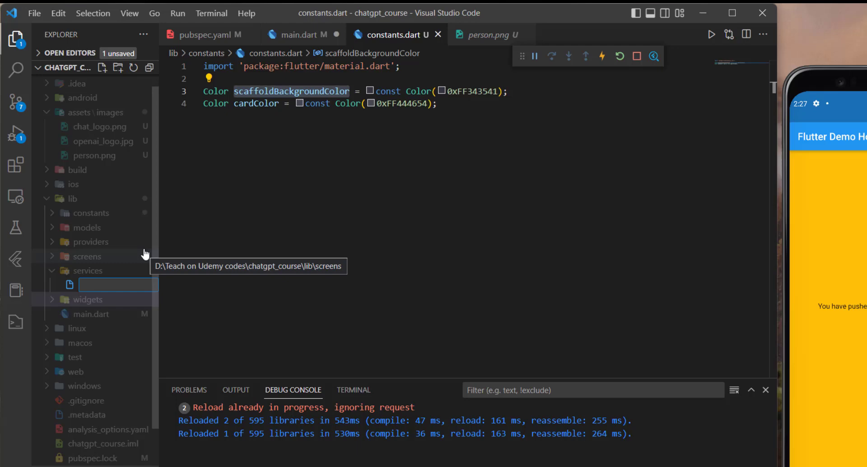
text(assets)
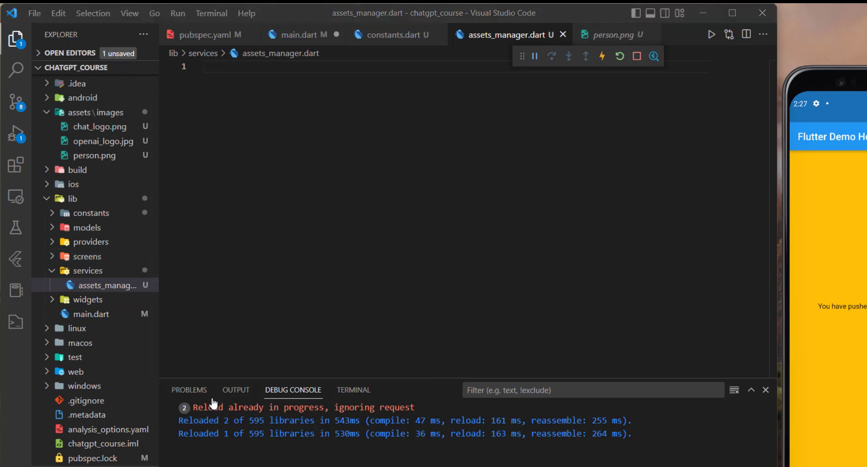
Declare class AssetsManager { } in the empty assets_manager.dart file
click(204, 35)
text(c)
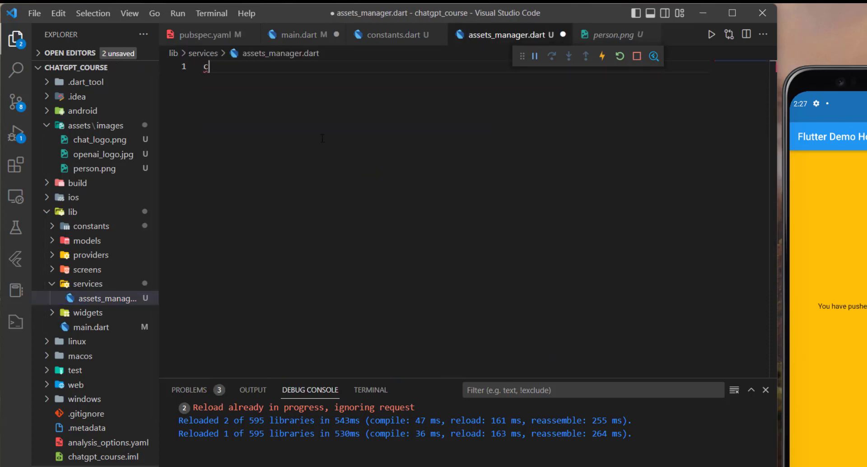
text(lass Asset)
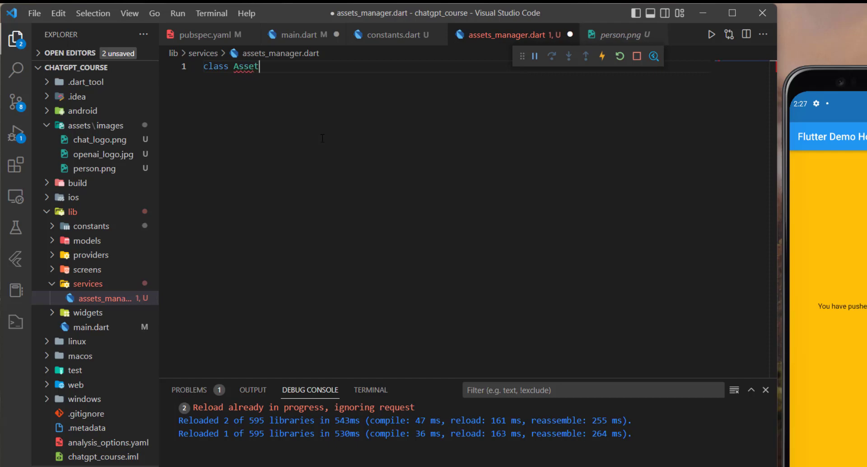
text(sMana)
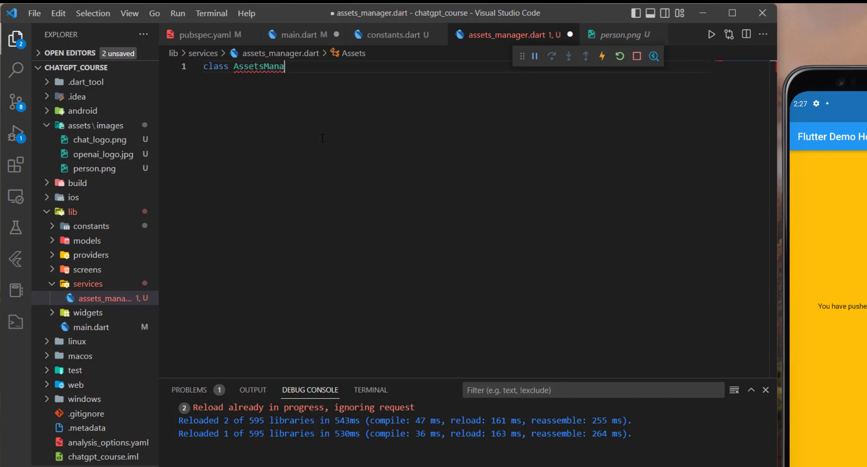
text(ger {)
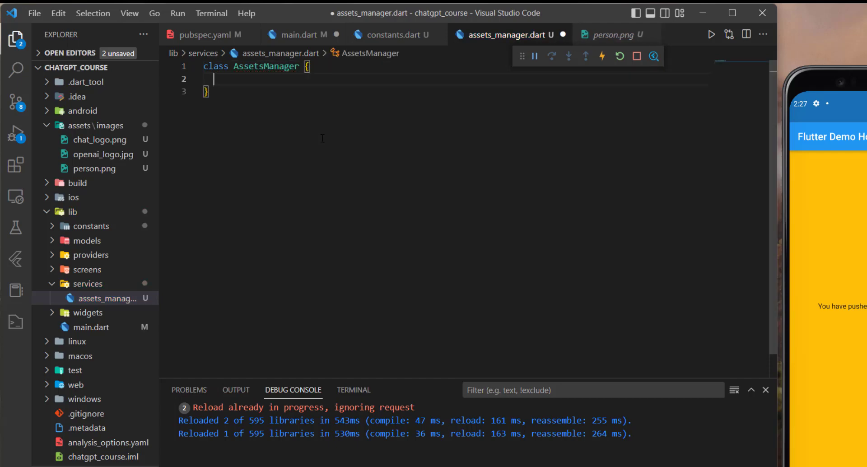
Add static String imagePath = "assets/images"; and duplicate the line below it
text(static)
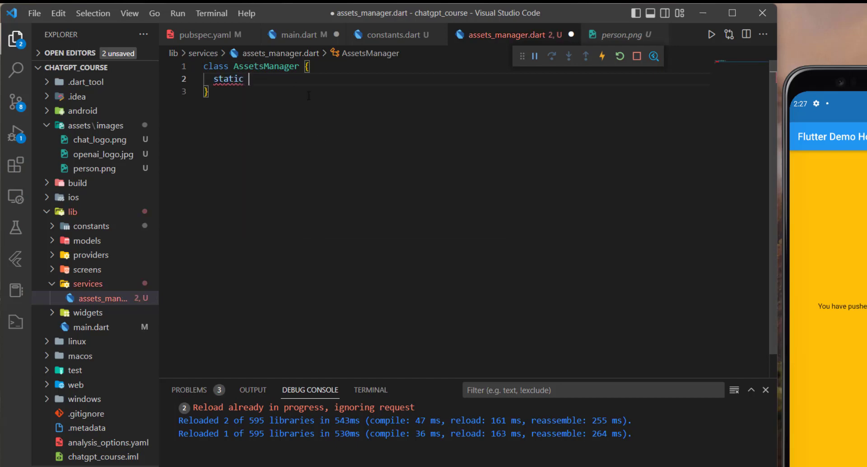
text(String)
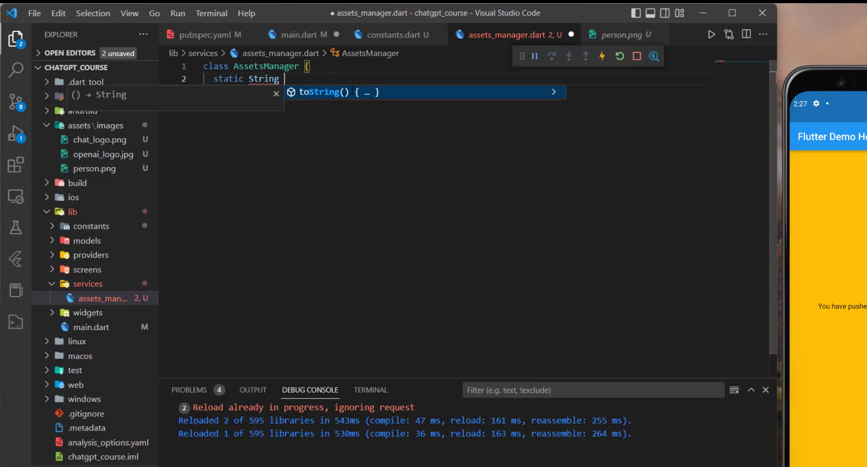
text(imagePath = assets/images/)
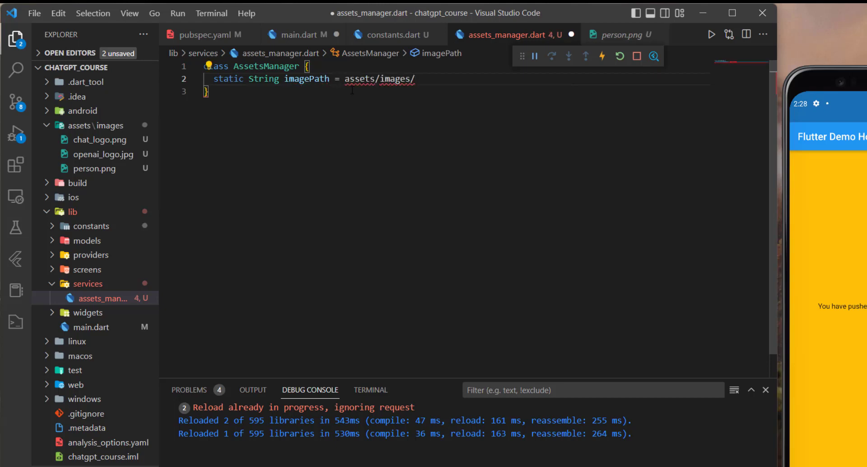
text(")
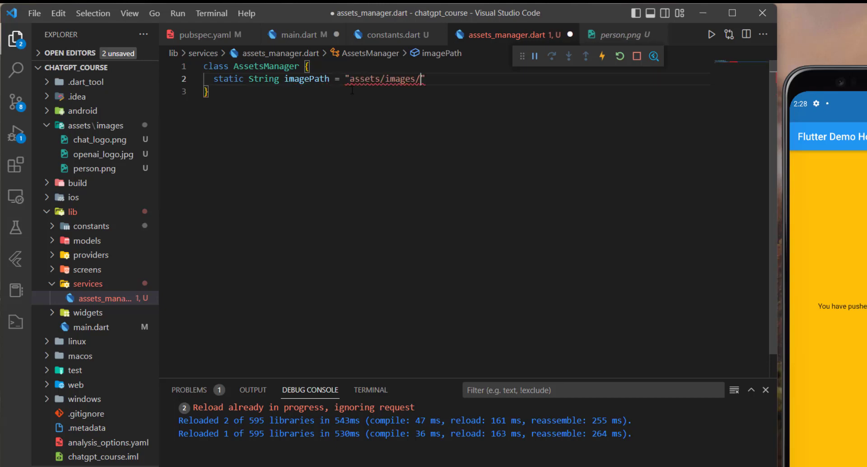
text(;)
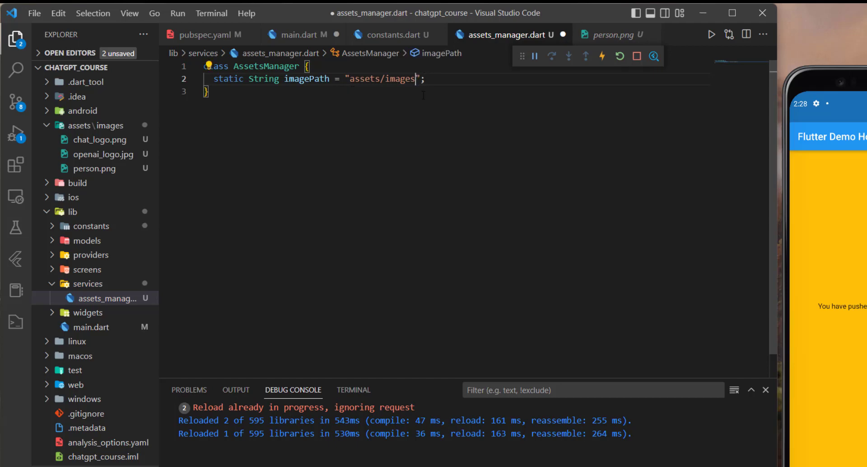
key(Enter)
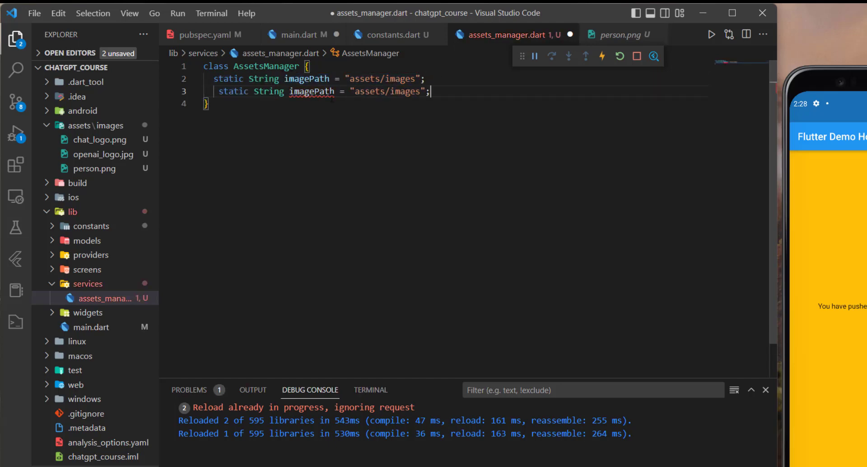
mouse_move(312, 91)
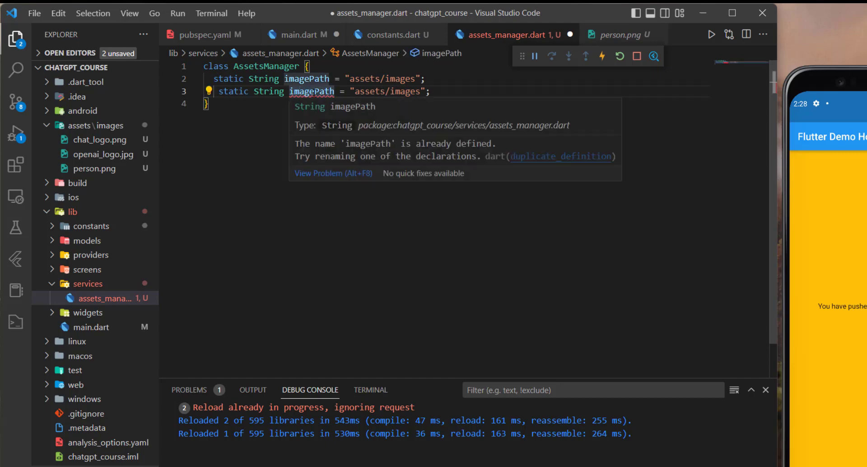
Turn the duplicate into static String userImage = "$imagePath/person.png";
text(userI)
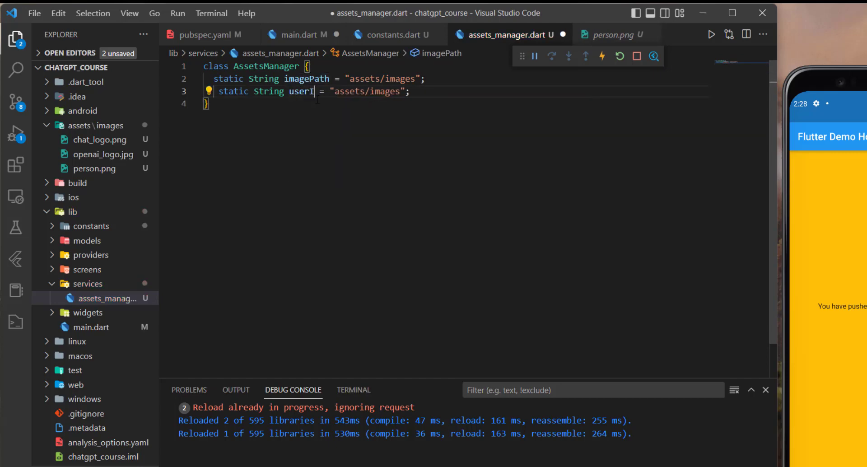
text(mage)
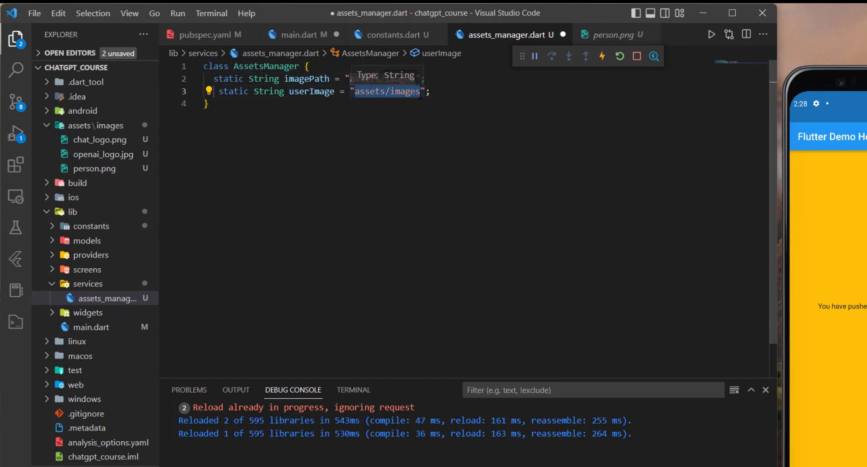
text($imagePath)
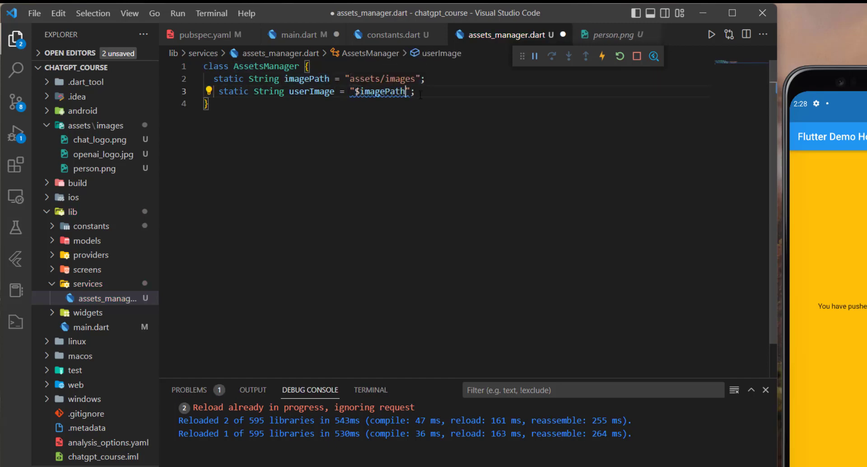
text(/)
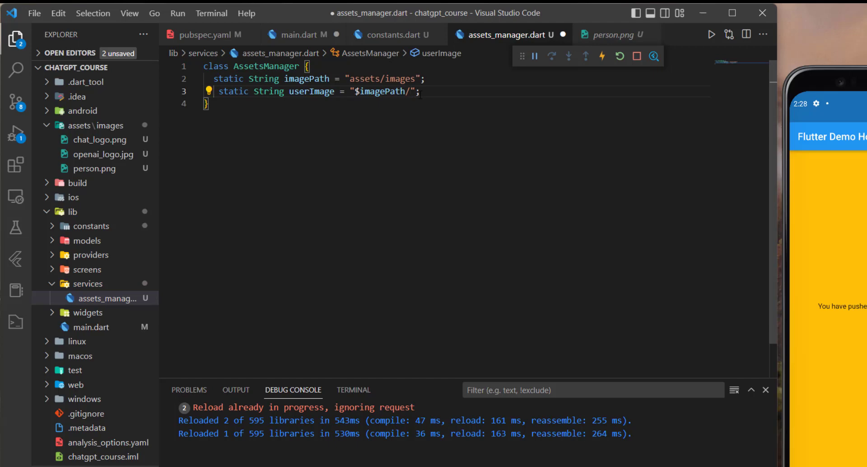
text(person)
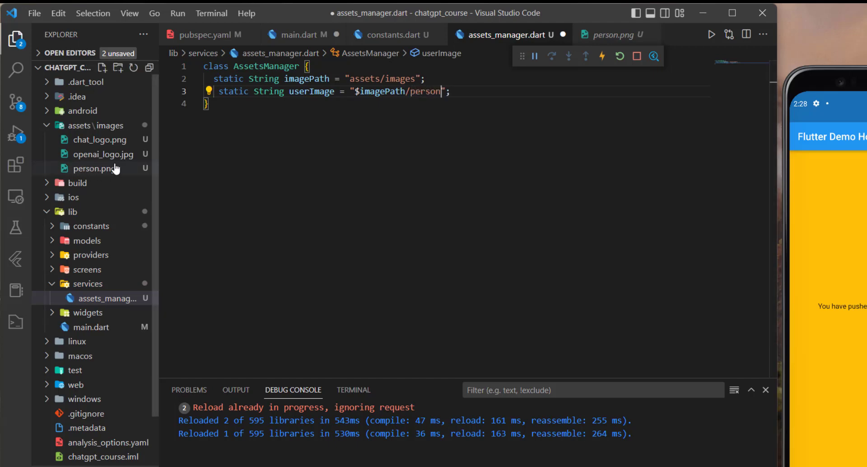
text(.png)
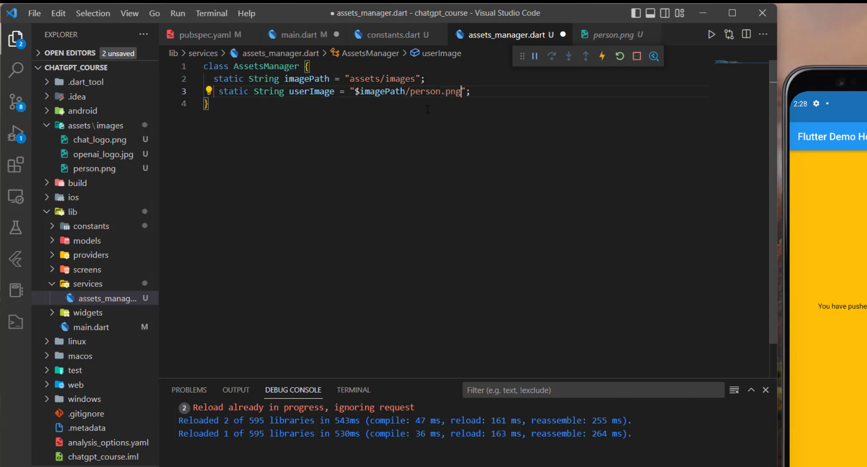
Duplicate the userImage line and rename copies into botImage and openaiLogo paths
key(Enter)
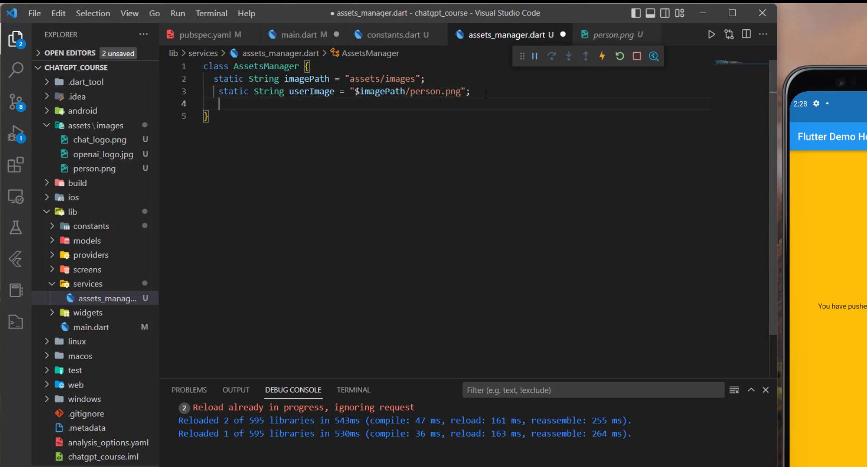
text(static String userImage = "$imagePath/person.png";)
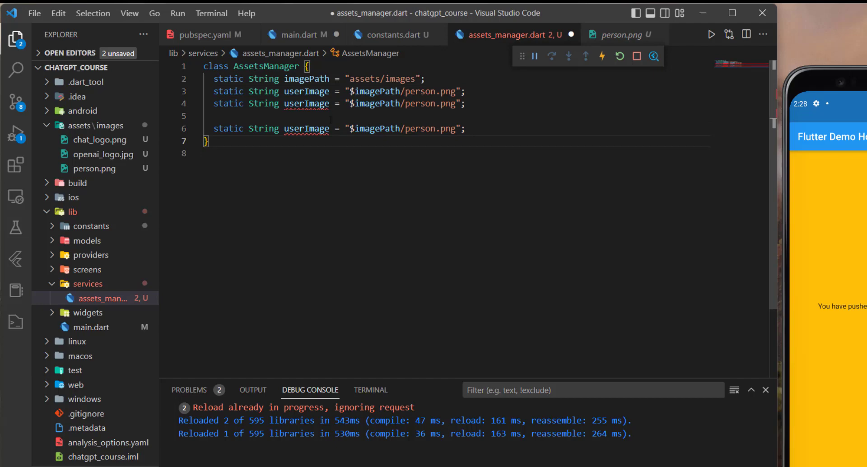
double_click(306, 103)
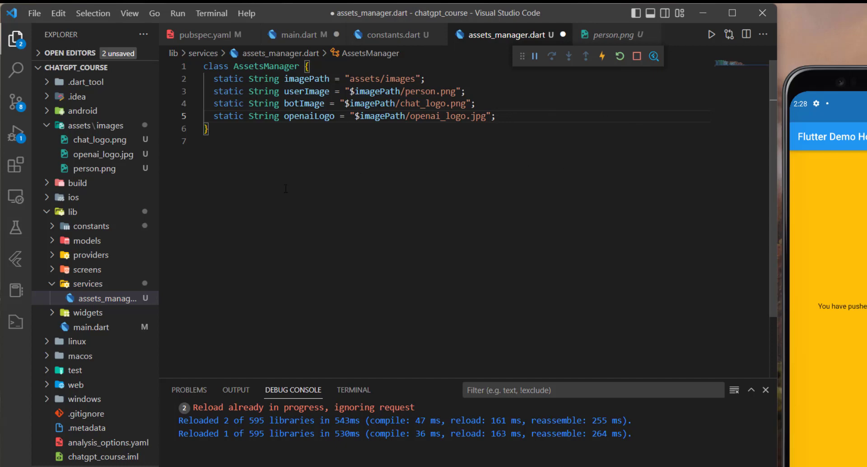
click(205, 141)
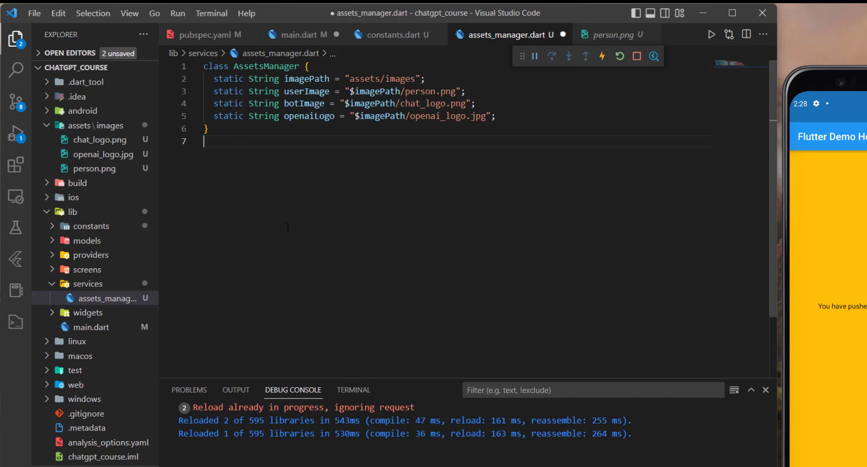
Create chat_screen.dart in lib/screens with a ChatScreen StatefulWidget via the stl snippet
click(294, 35)
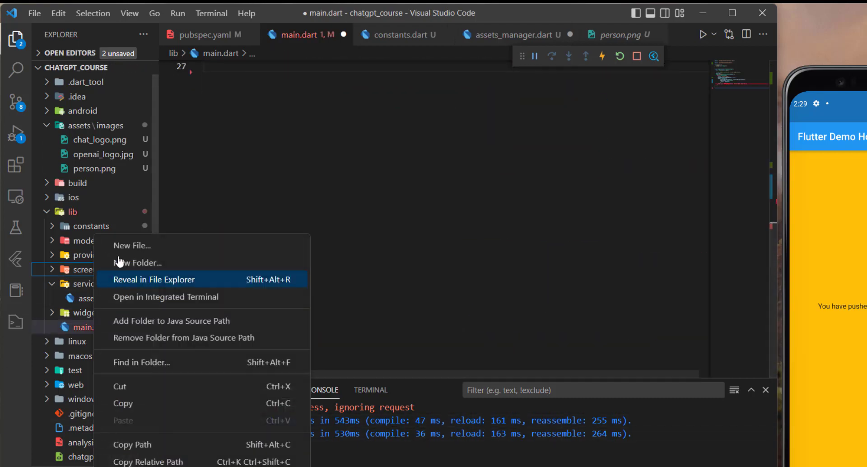
click(132, 244)
text(chat_screen.dart)
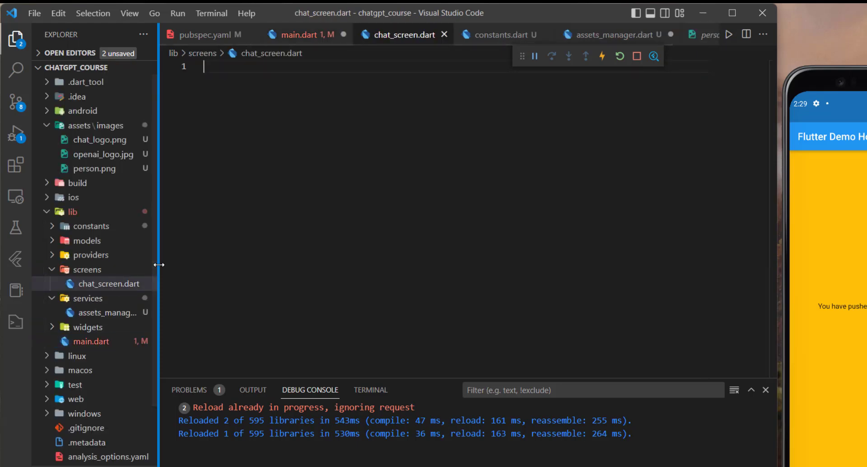
text(stl)
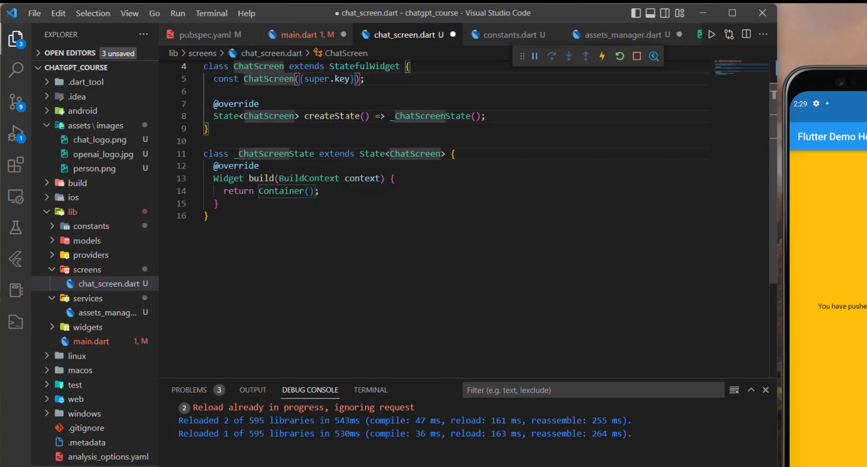
Replace Container with a Scaffold whose body is a Center widget
click(284, 191)
text(Scaffold)
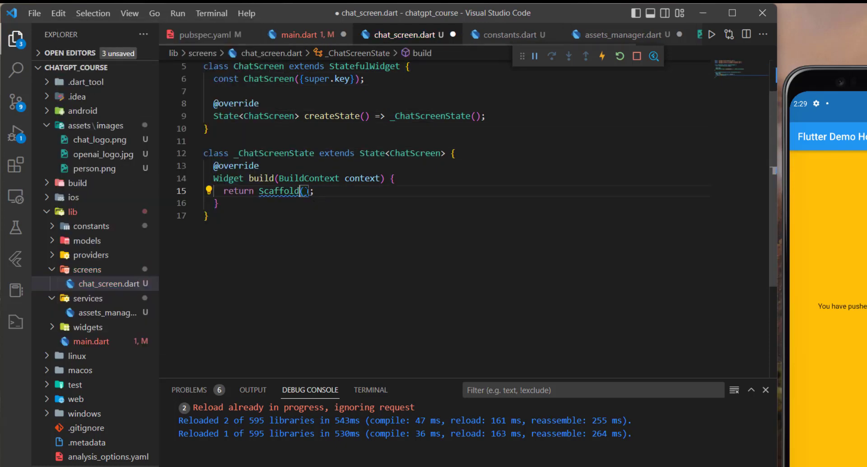
text(b)
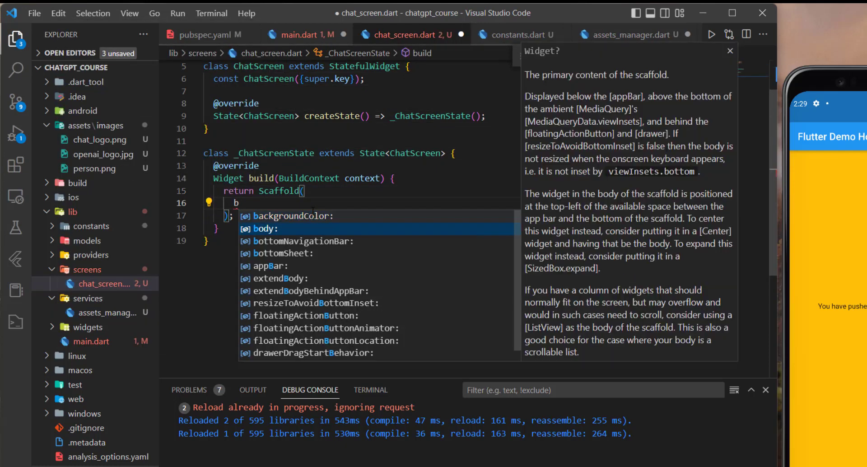
click(264, 229)
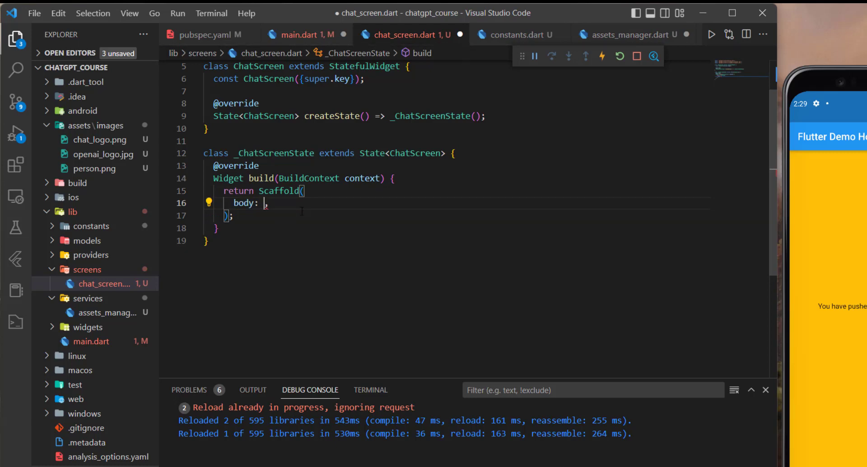
text(Center()
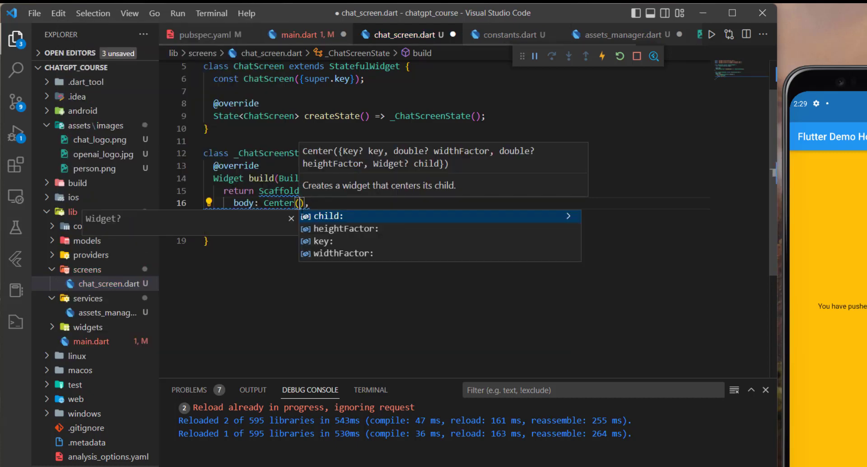
Give the Center an Image.asset child referencing AssetsManager with its auto-import
text(Image)
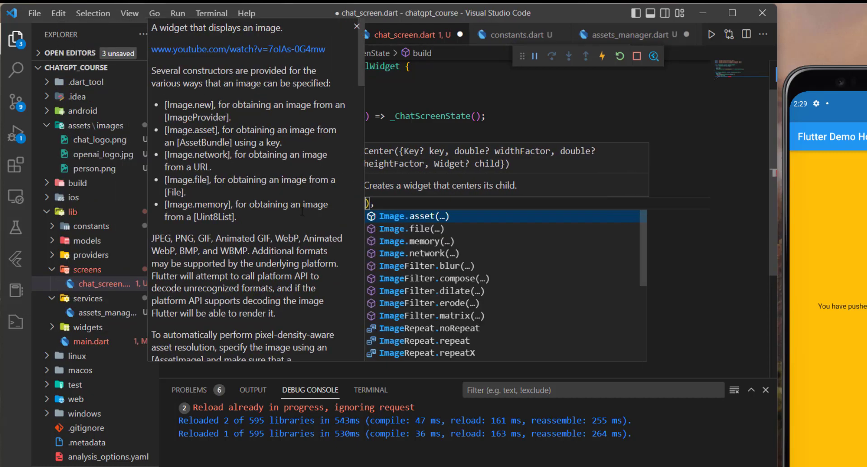
click(412, 216)
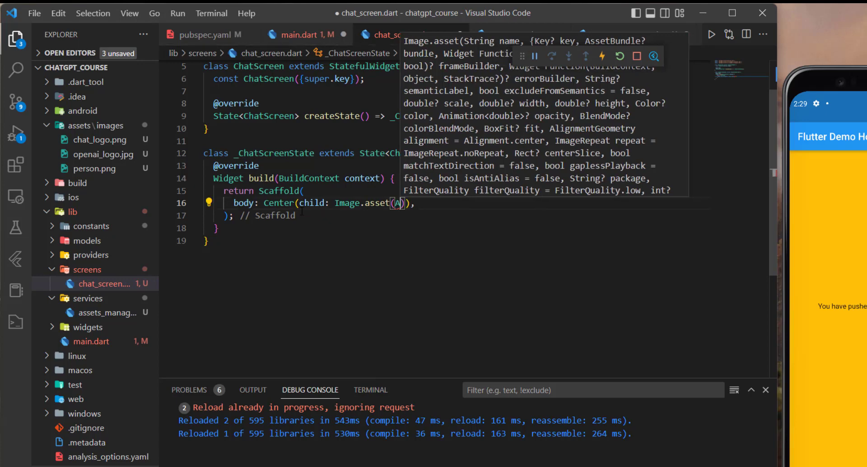
text(A)
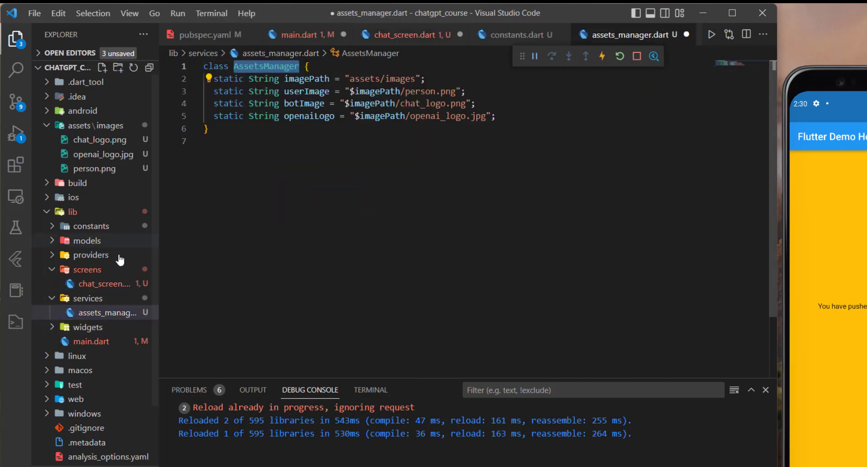
click(401, 34)
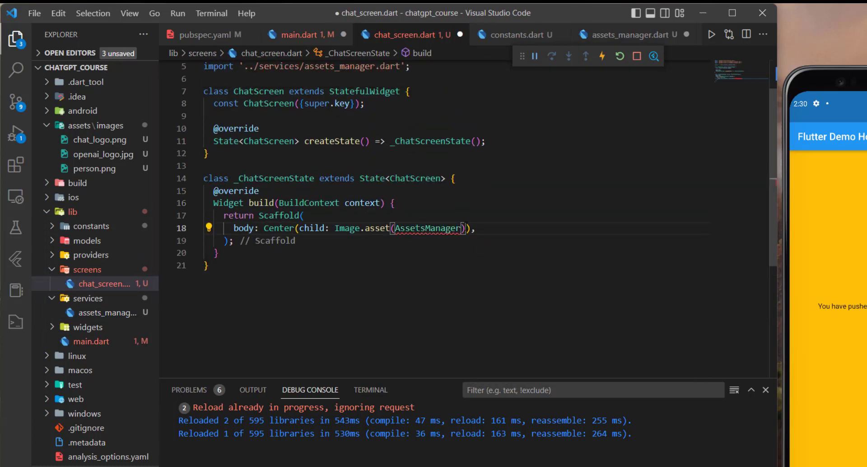
text(.)
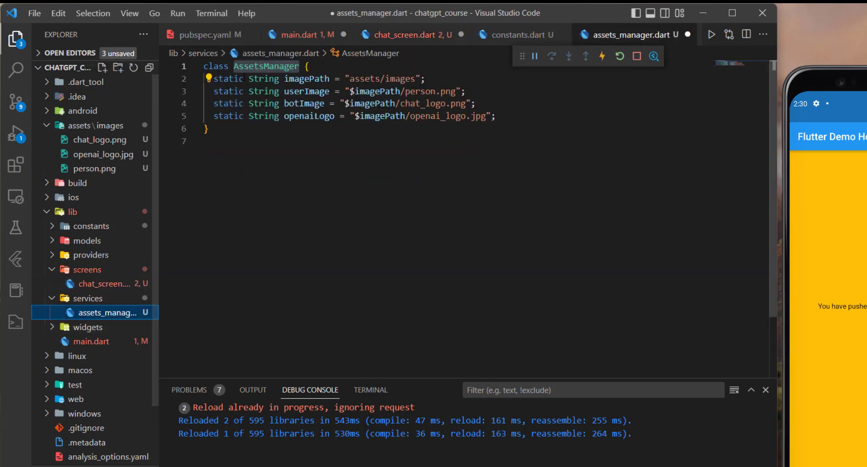
Keep the AssetsManager paths static, checking the error in chat_screen.dart between edits
double_click(227, 79)
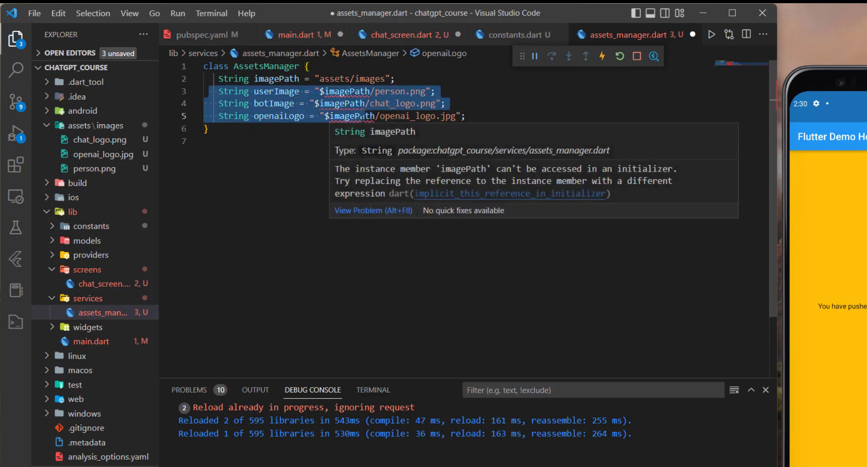
click(400, 34)
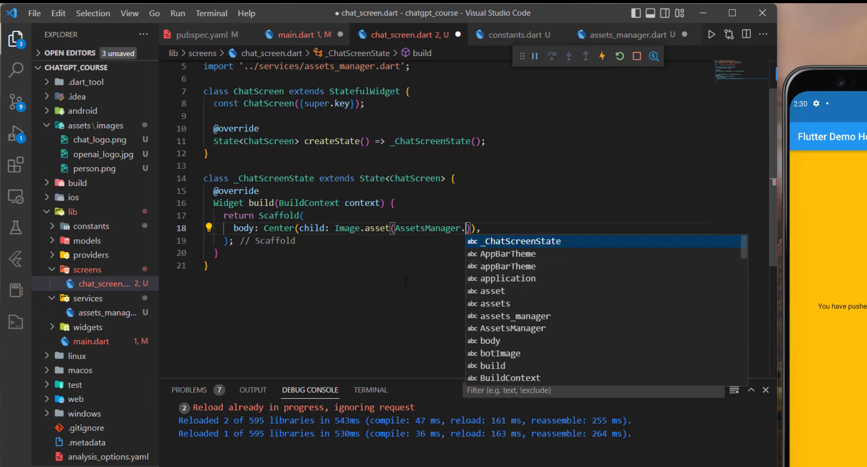
click(627, 34)
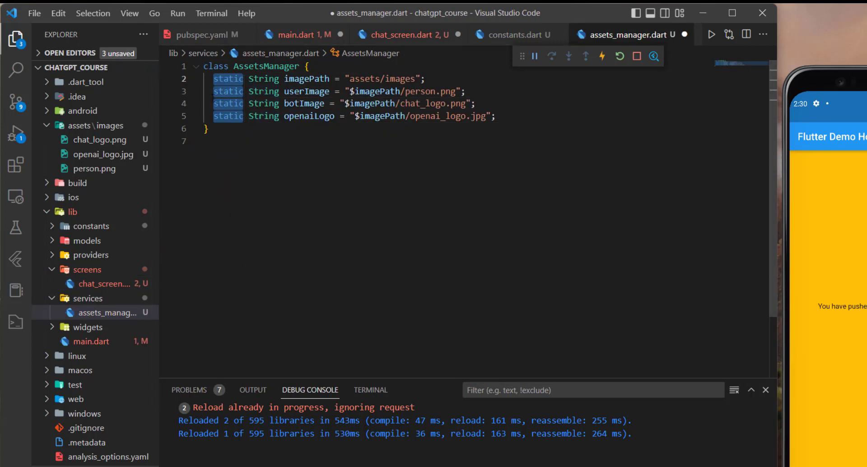
click(399, 34)
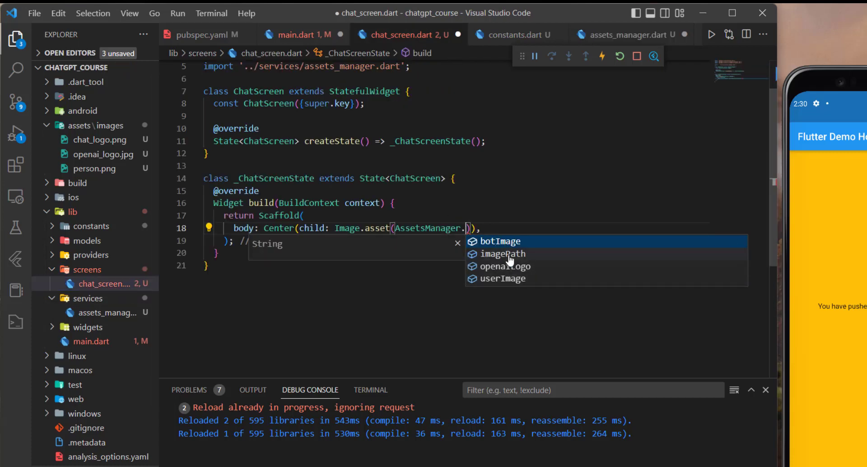
mouse_move(536, 271)
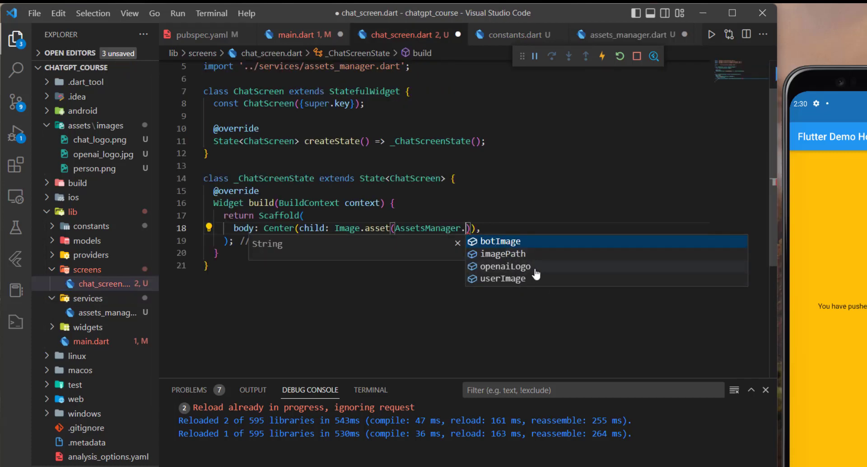
Use AssetsManager.openaiLogo in Image.asset and set main.dart's home to const ChatScreen()
click(505, 266)
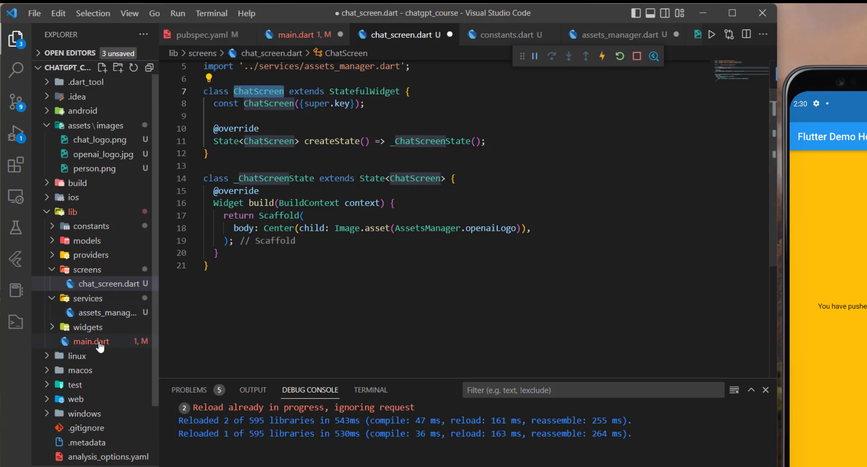
click(91, 342)
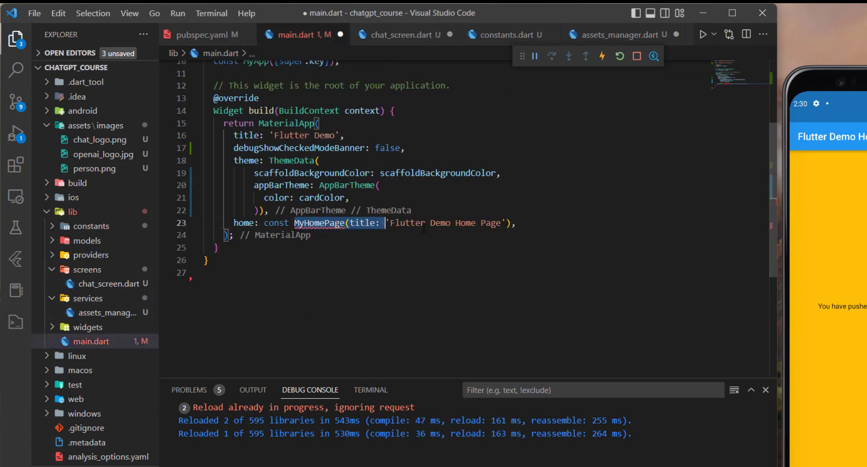
text(ChatScreen,)
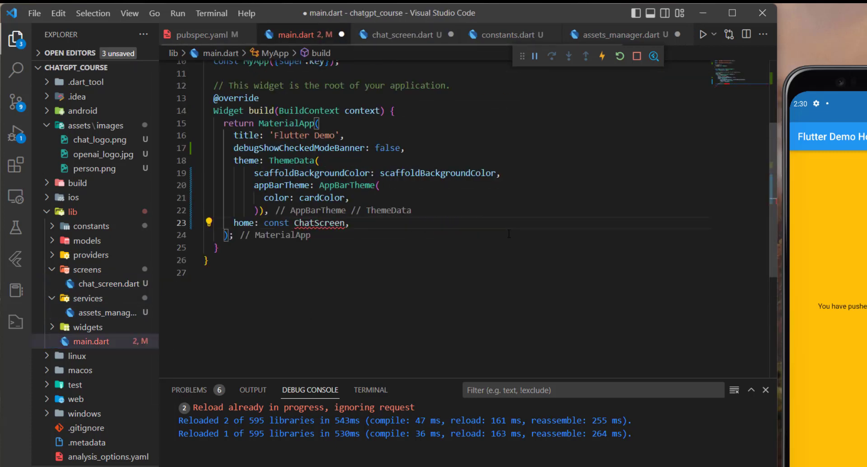
text(())
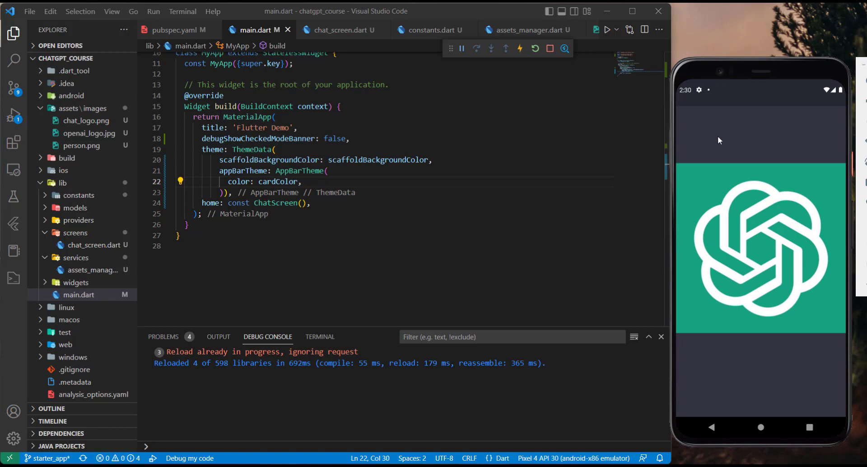
mouse_move(747, 242)
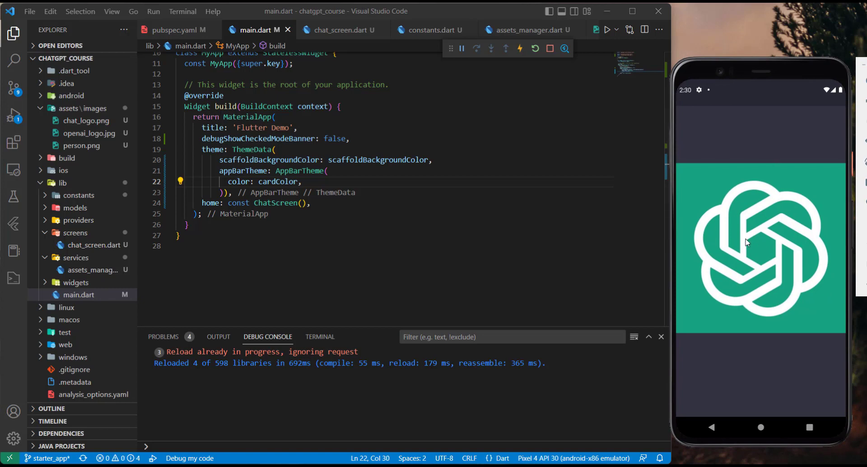
mouse_move(81, 264)
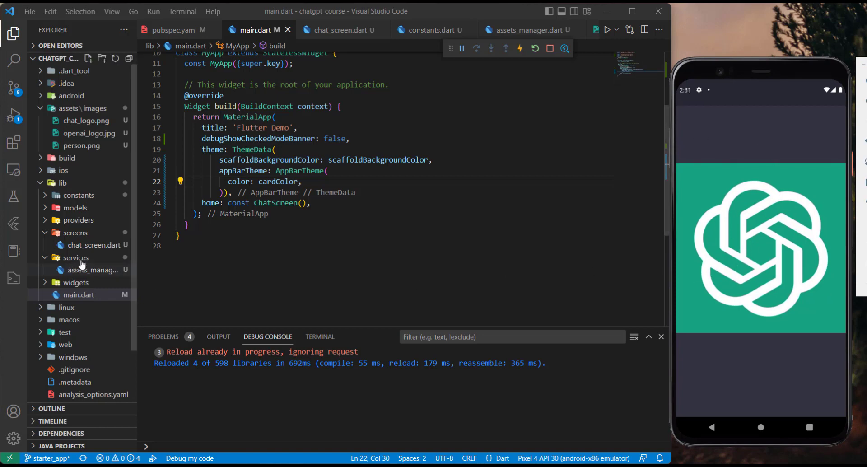